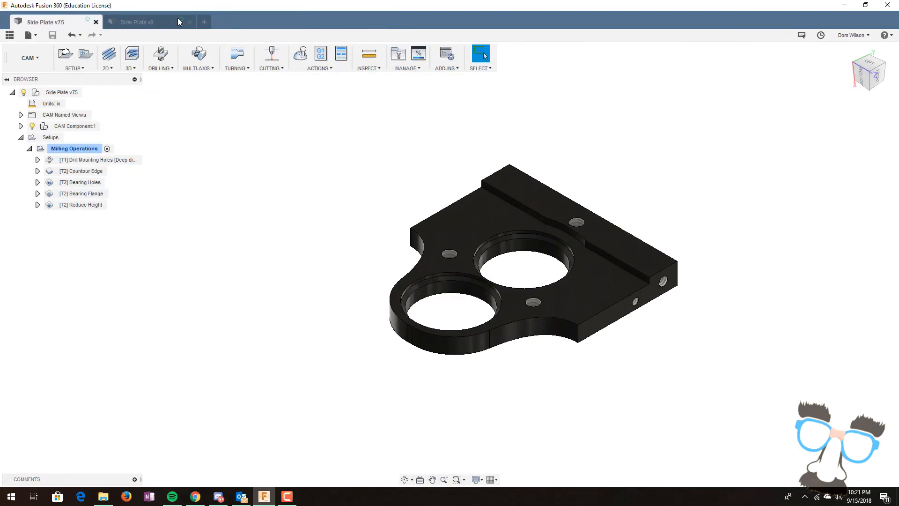
# Step: Switch to the modelling workspace and back to the CAM workspace
pyautogui.click(29, 58)
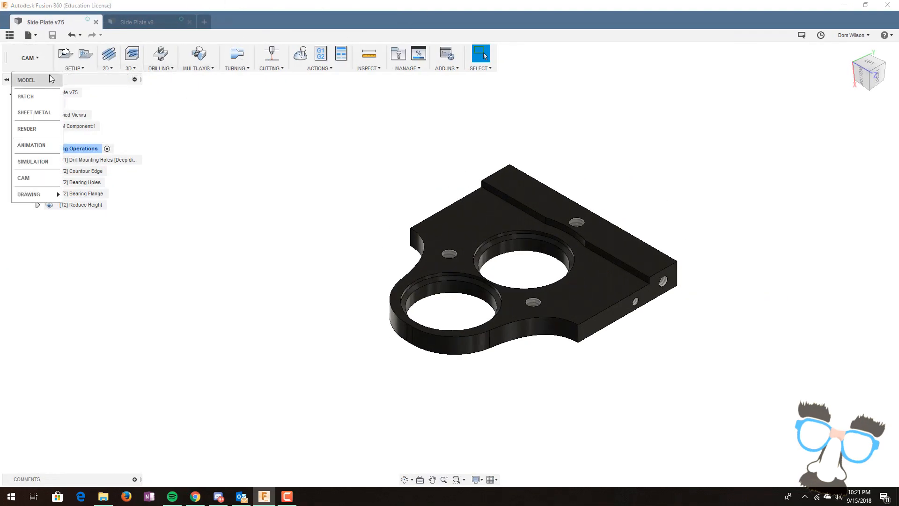
pyautogui.click(27, 80)
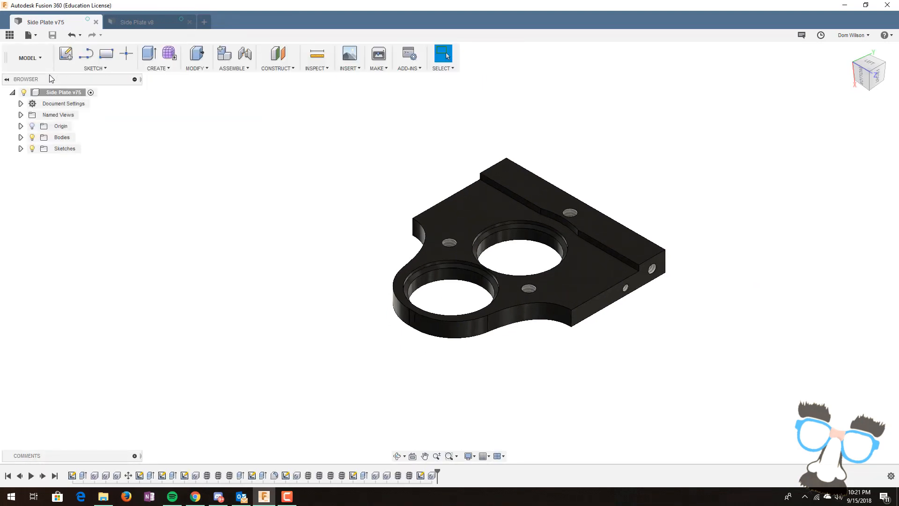
pyautogui.click(29, 57)
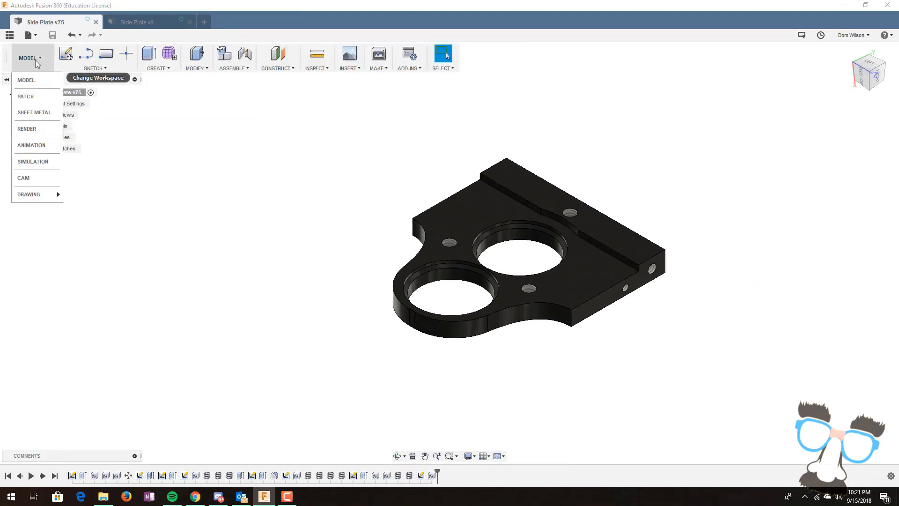
pyautogui.click(24, 178)
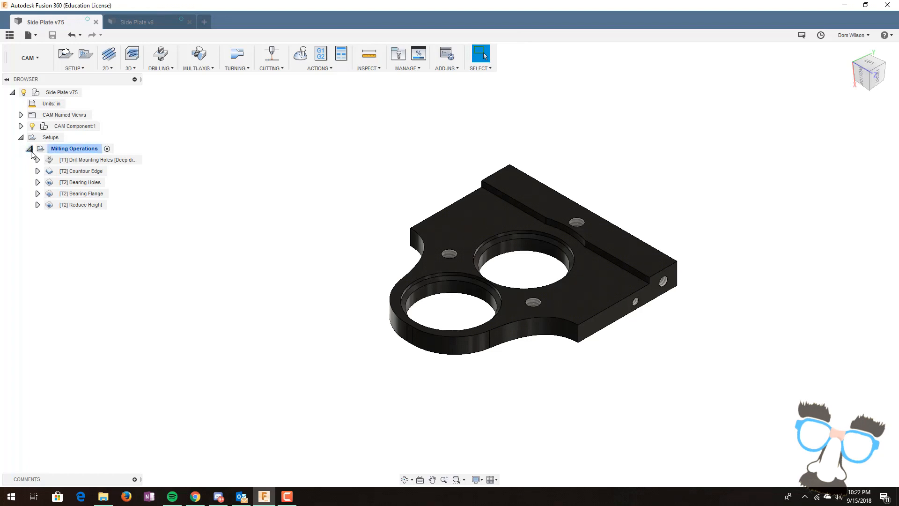
# Step: Collapse Milling Operations and start a new setup with Milling as the operation type
pyautogui.click(29, 149)
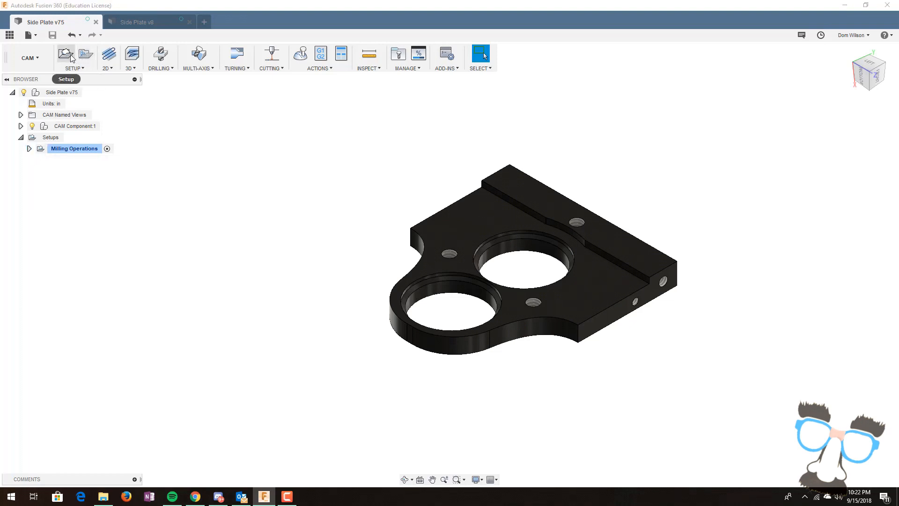
pyautogui.moveTo(64, 53)
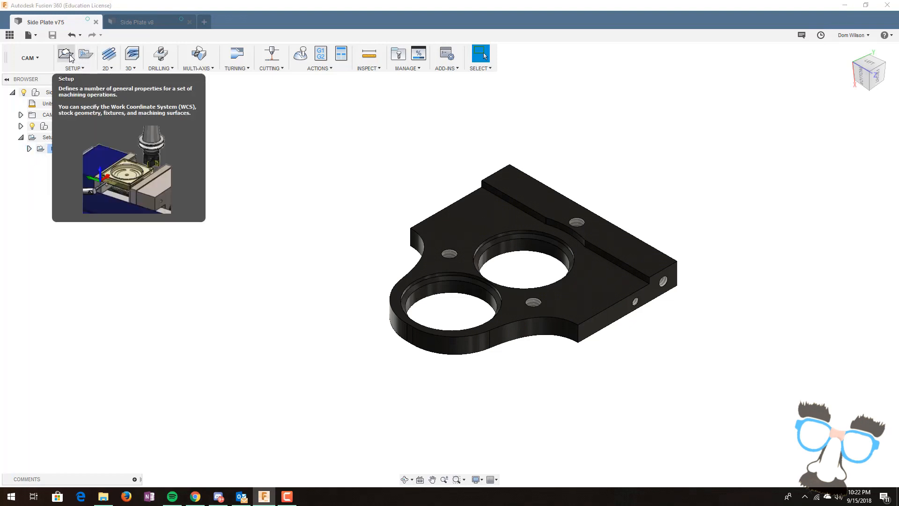
pyautogui.click(65, 54)
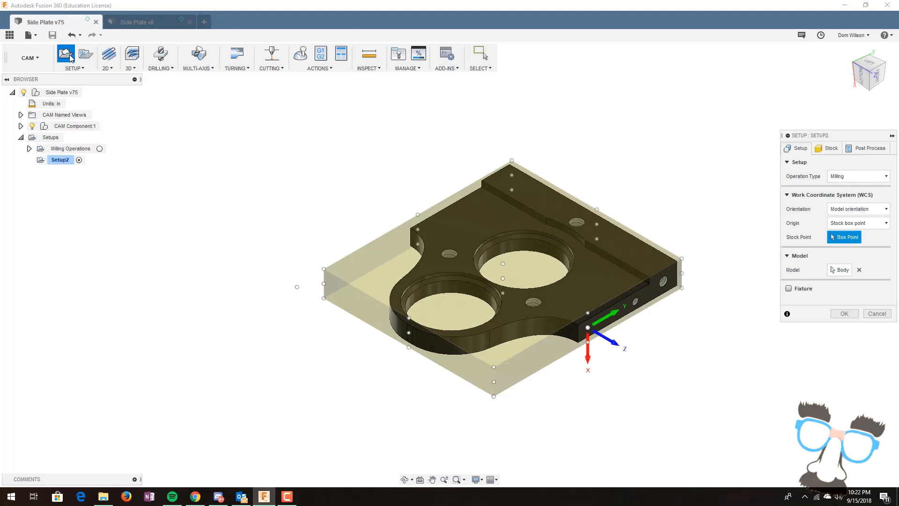
pyautogui.moveTo(684, 20)
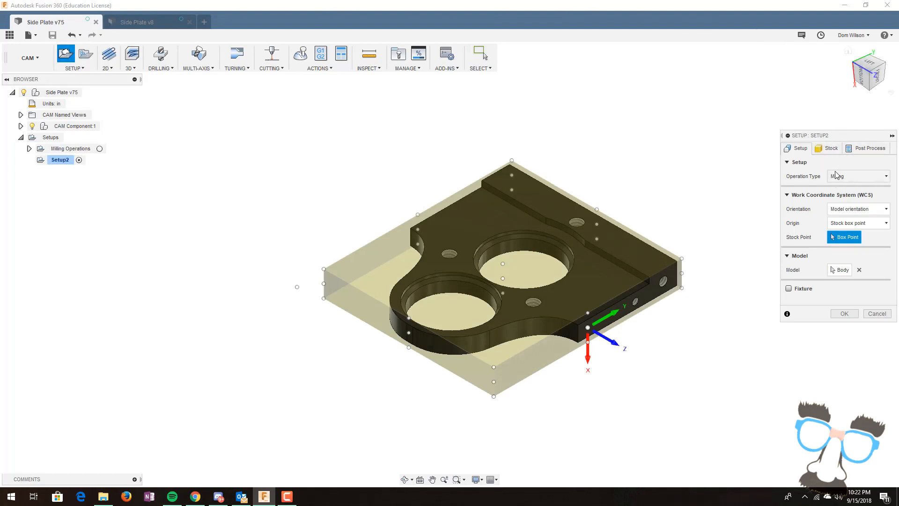
pyautogui.click(885, 176)
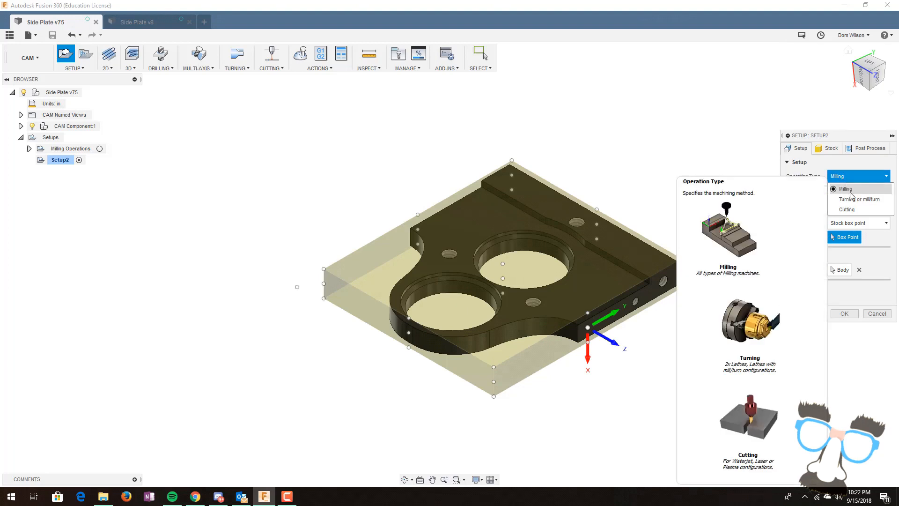
pyautogui.click(845, 189)
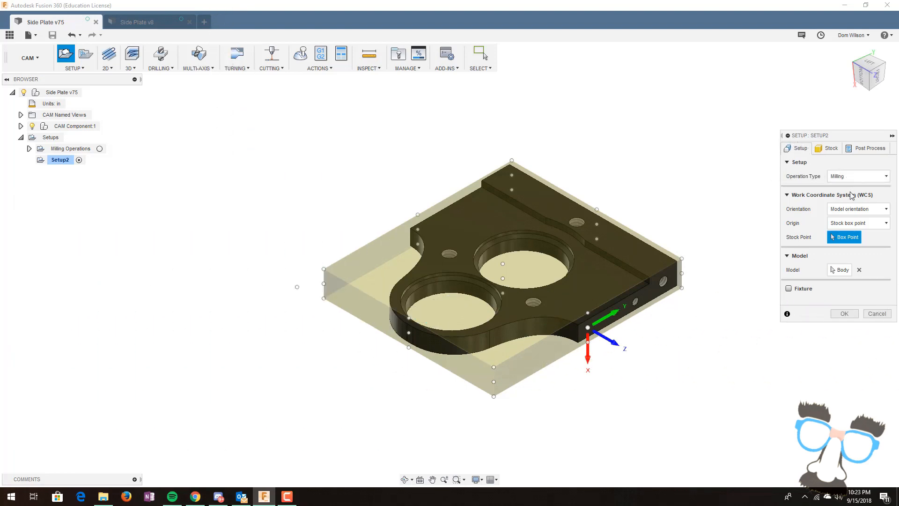
# Step: Orient the WCS by Z axis and X axis from part edges, flipping both Z and X
pyautogui.click(857, 209)
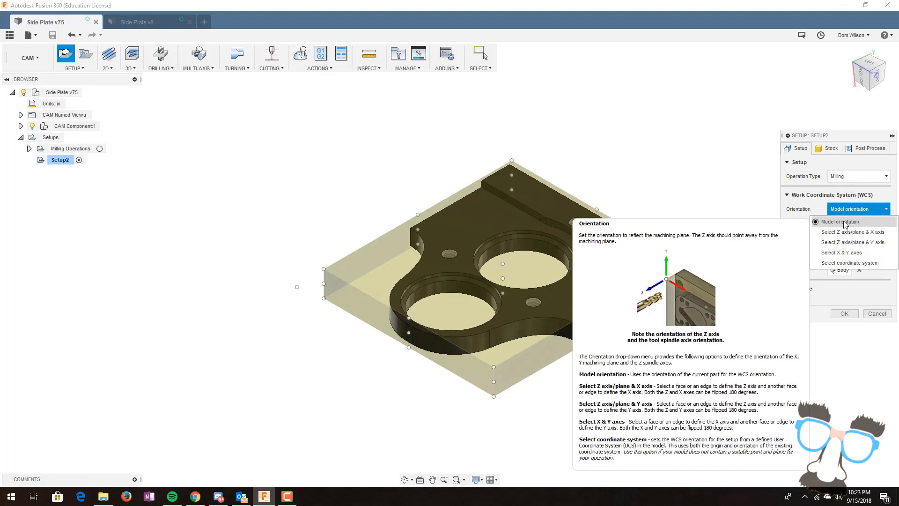
pyautogui.moveTo(852, 232)
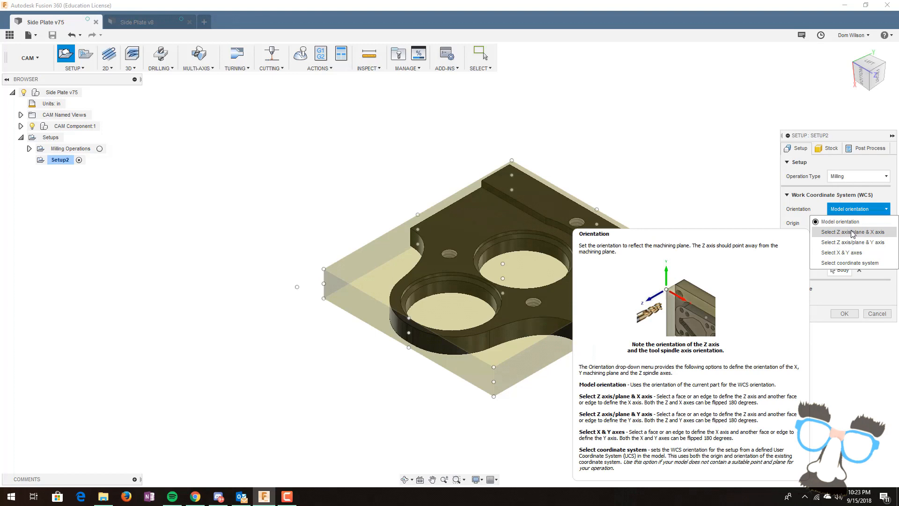
pyautogui.click(854, 232)
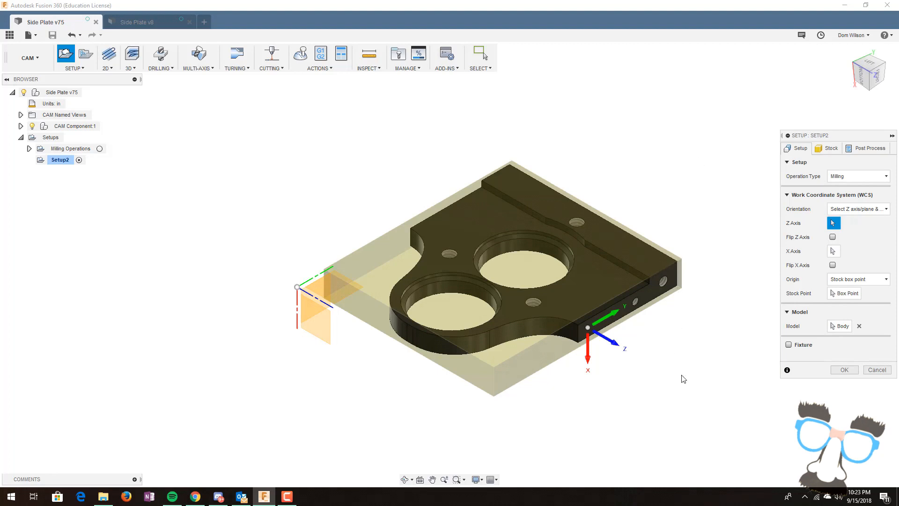
pyautogui.moveTo(672, 283)
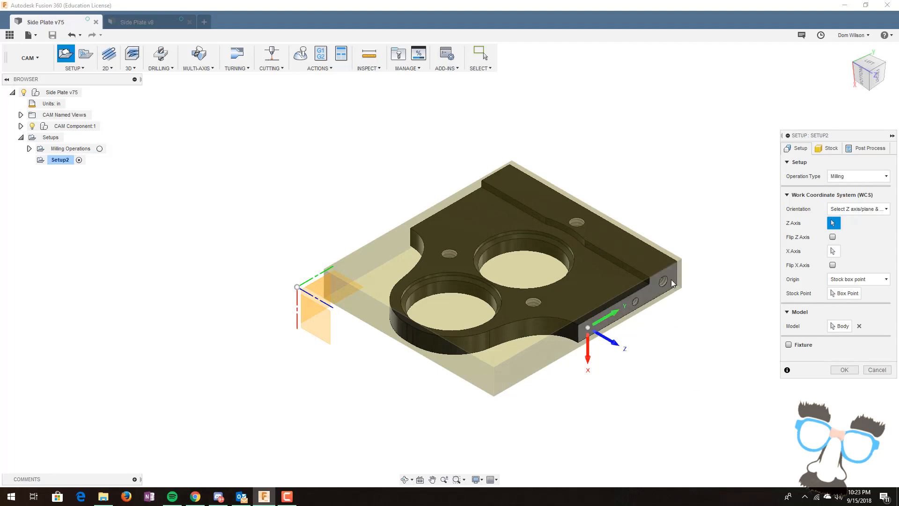
pyautogui.moveTo(699, 264)
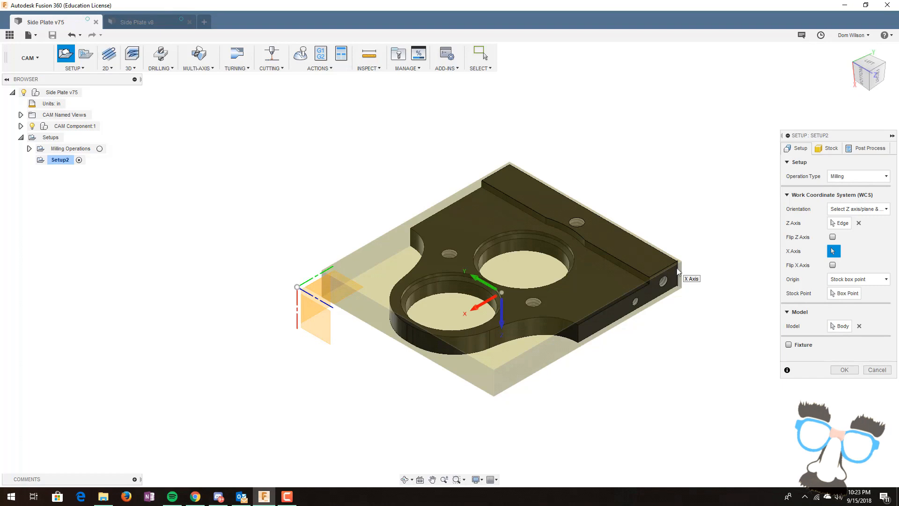
pyautogui.click(831, 237)
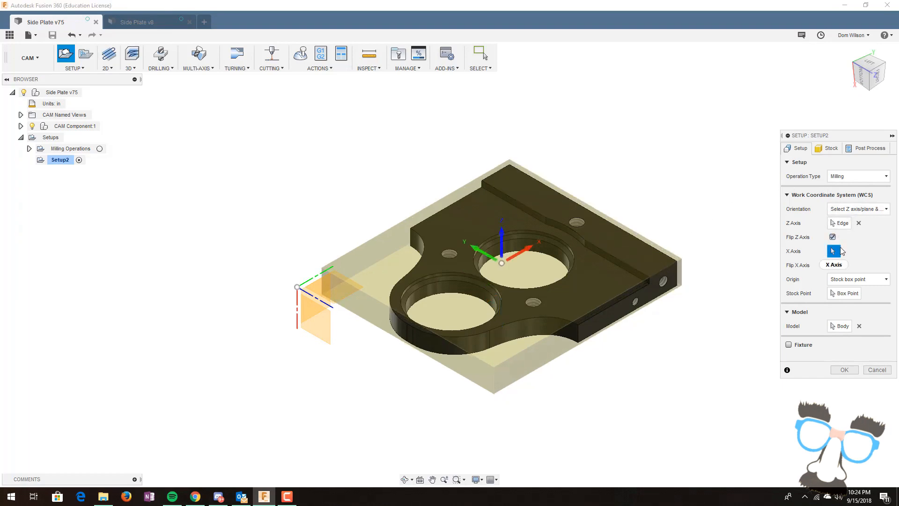
pyautogui.click(831, 266)
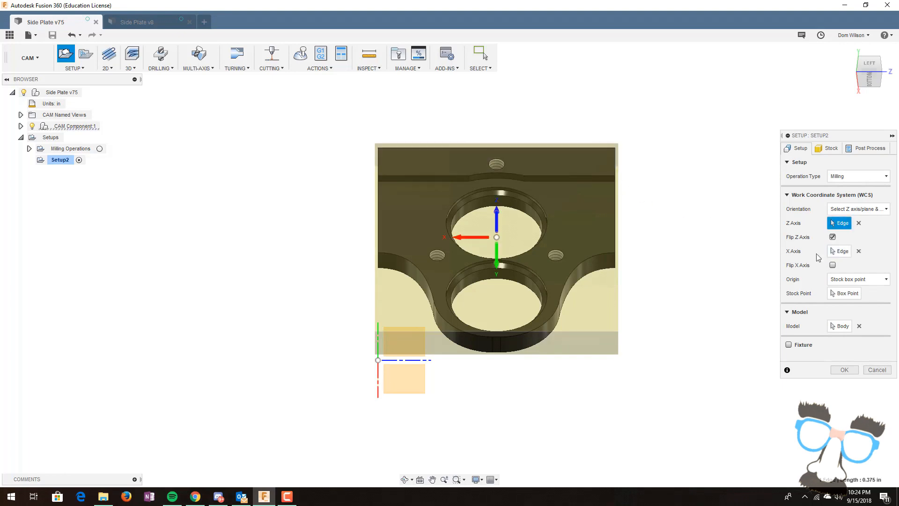
pyautogui.click(831, 264)
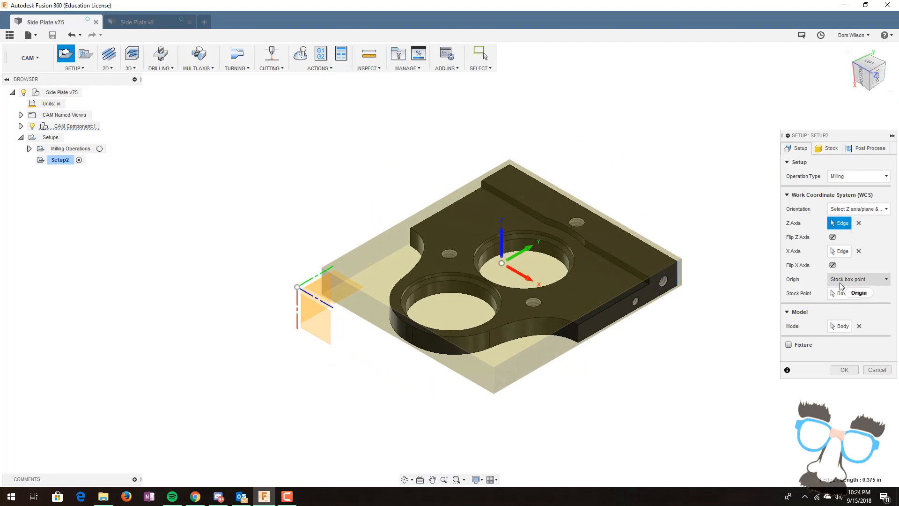
# Step: Place the origin at a top stock corner, use no additional stock, and finish Setup2
pyautogui.click(843, 293)
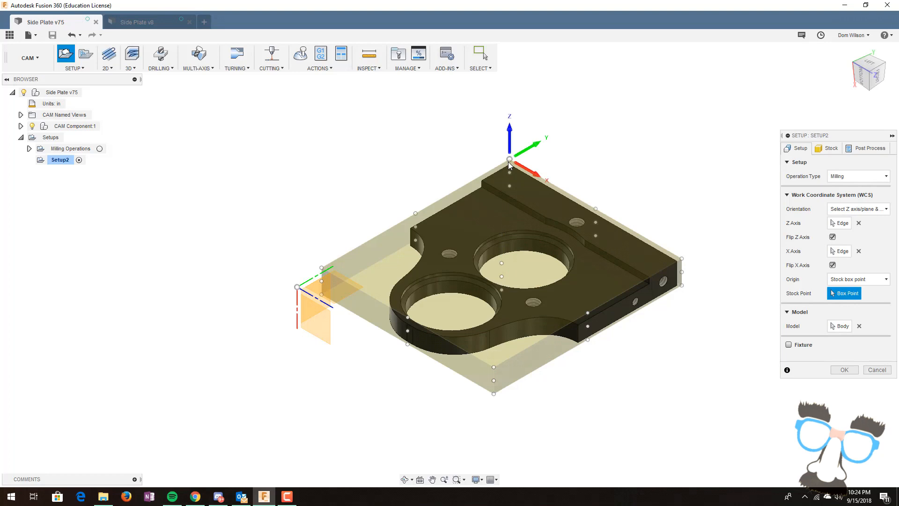
pyautogui.click(829, 148)
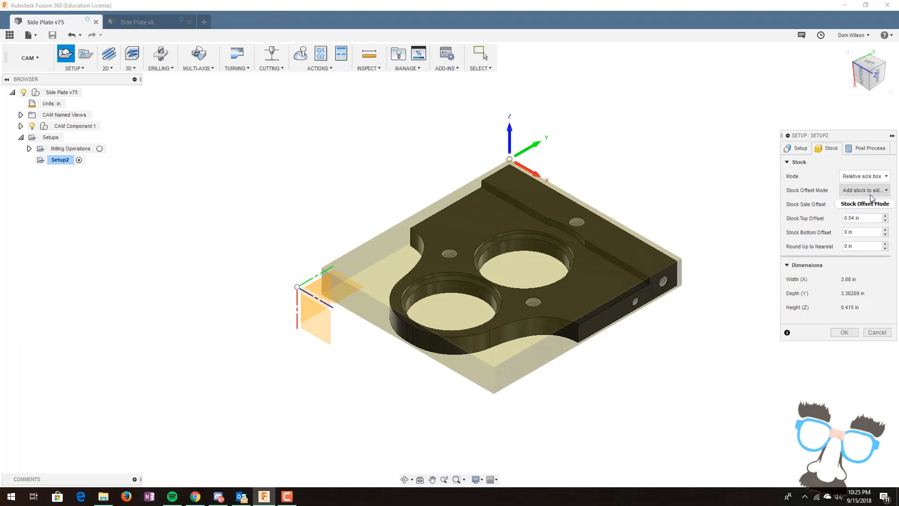
pyautogui.click(863, 190)
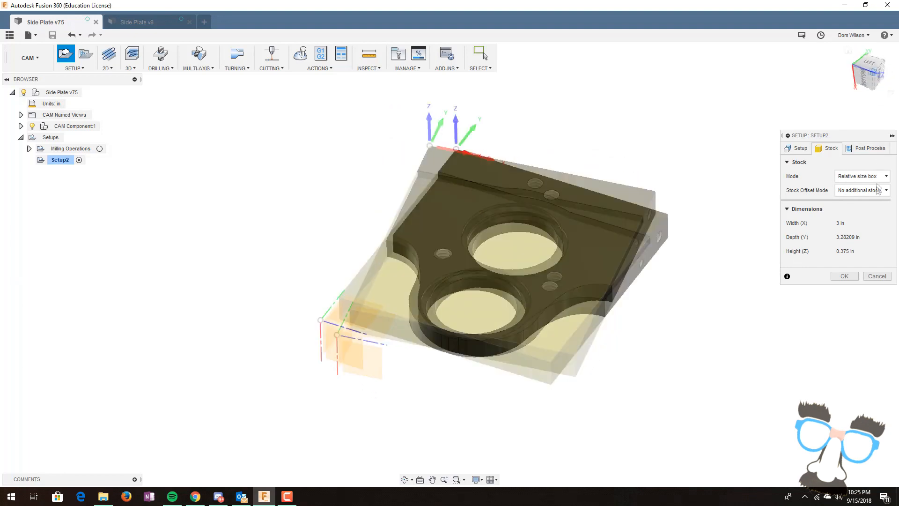
pyautogui.click(844, 275)
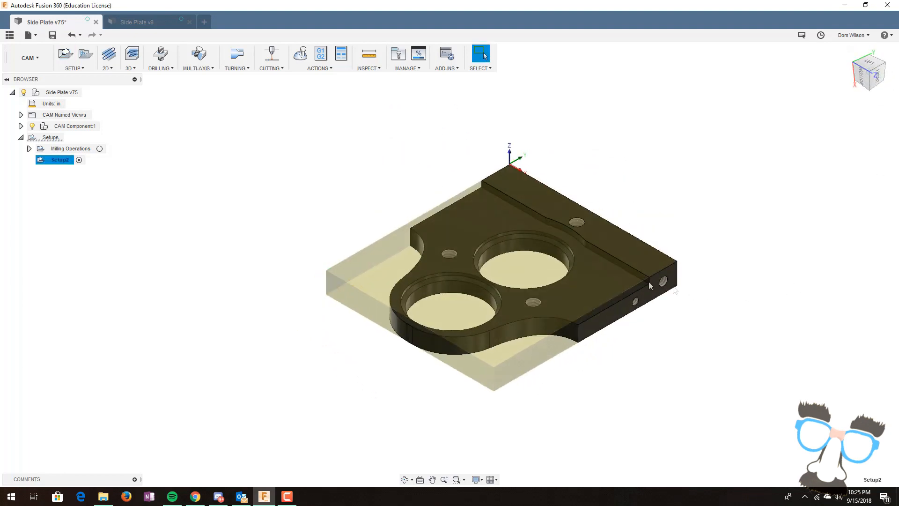
pyautogui.moveTo(630, 175)
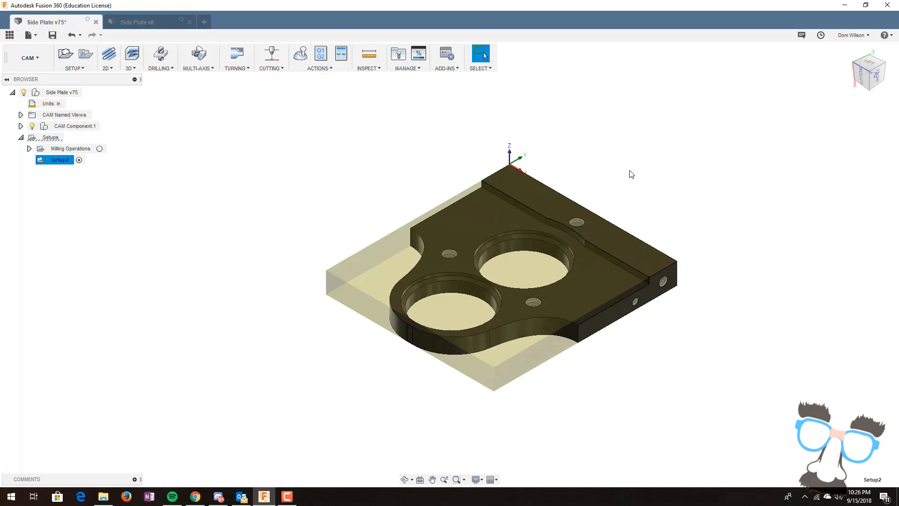
pyautogui.click(160, 55)
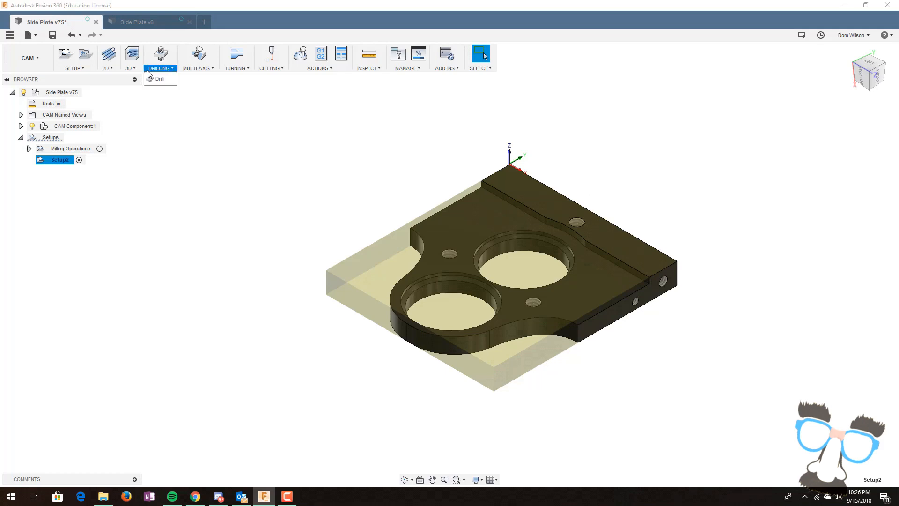
pyautogui.click(107, 55)
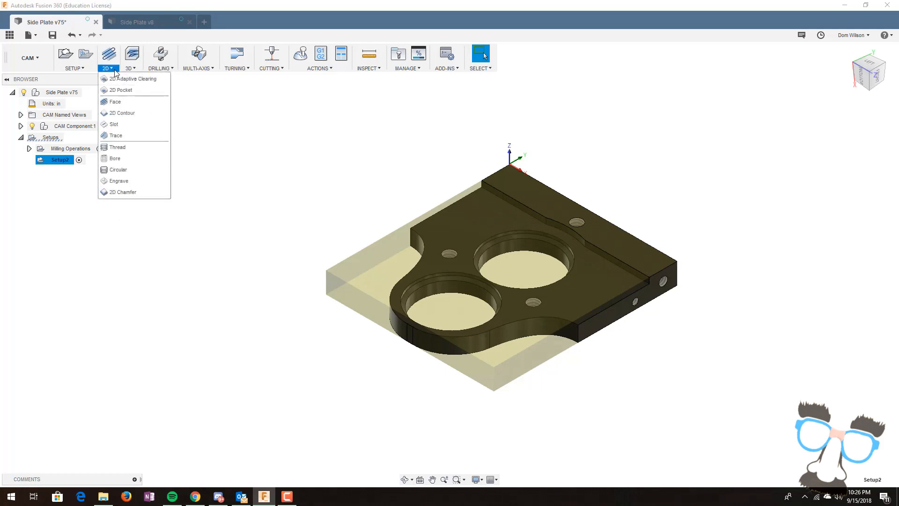
pyautogui.click(159, 57)
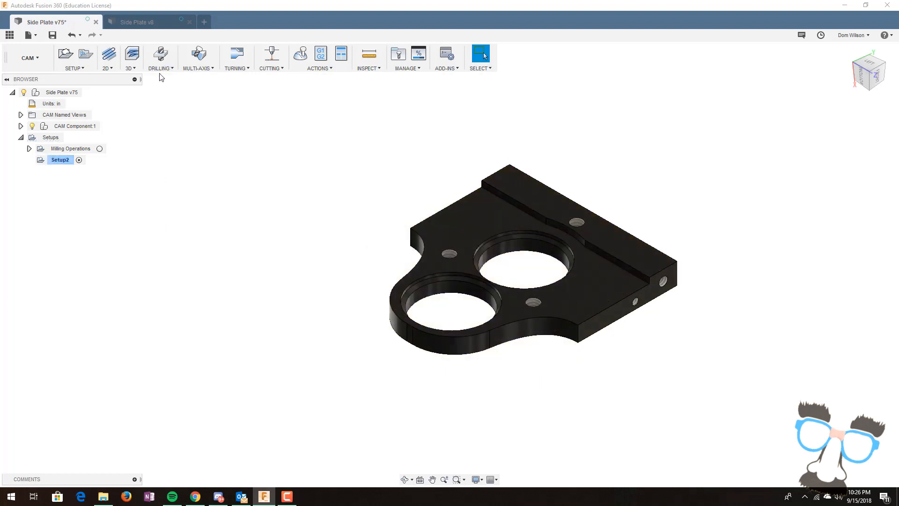
pyautogui.moveTo(161, 54)
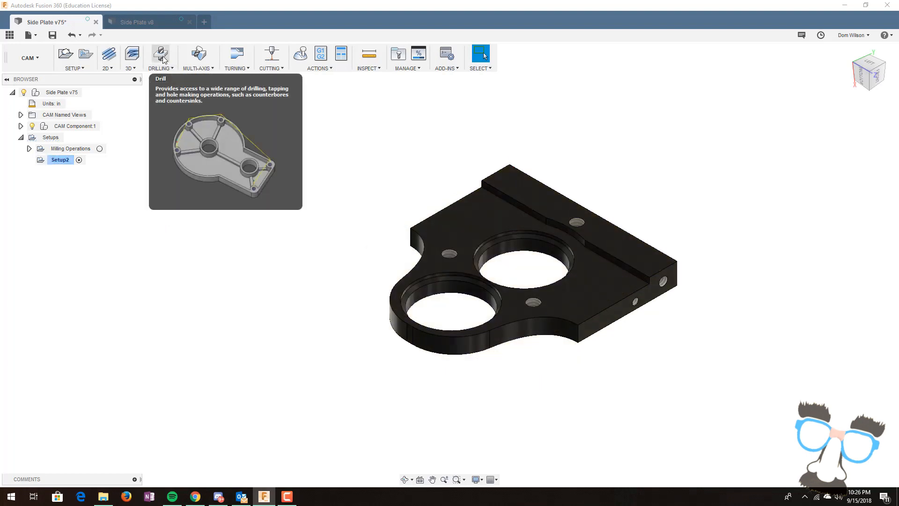
pyautogui.click(160, 53)
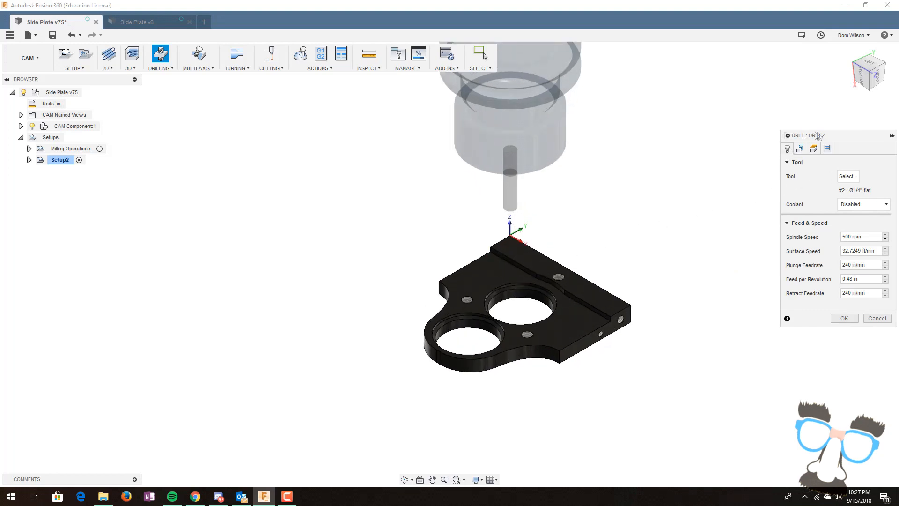
pyautogui.moveTo(796, 167)
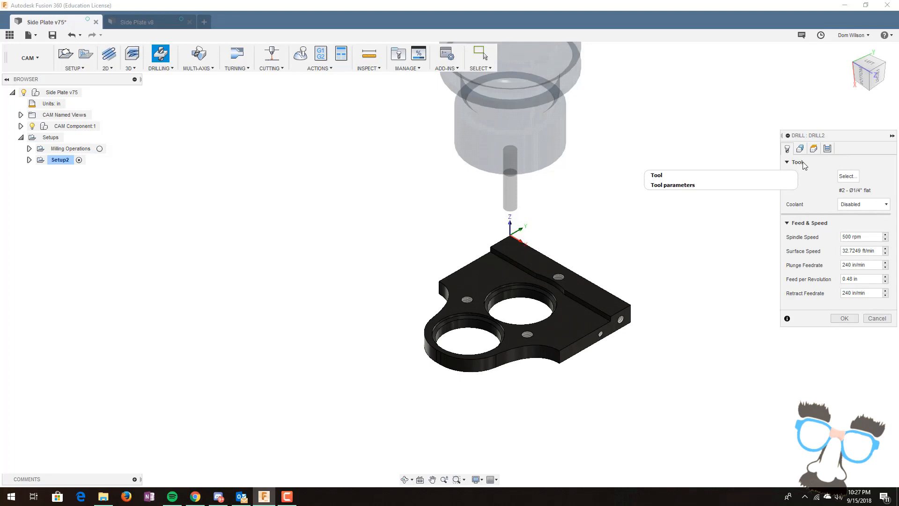
pyautogui.moveTo(562, 286)
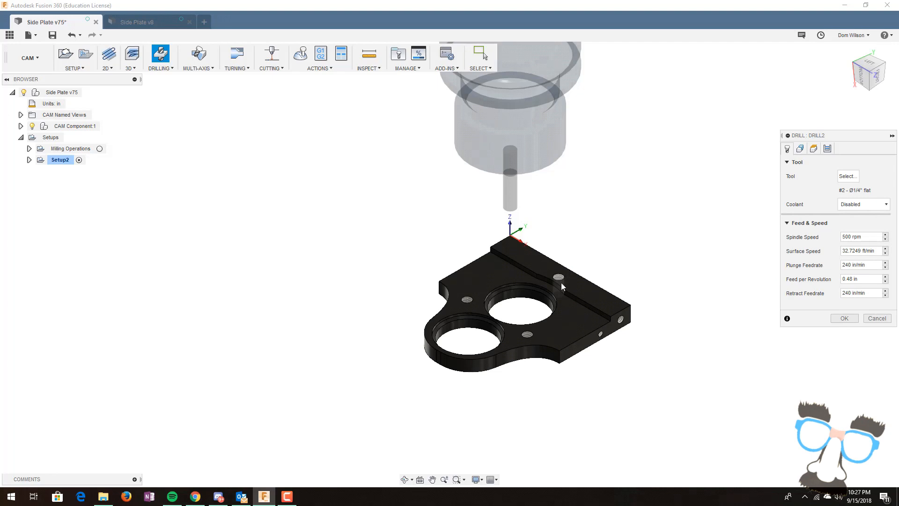
pyautogui.moveTo(602, 189)
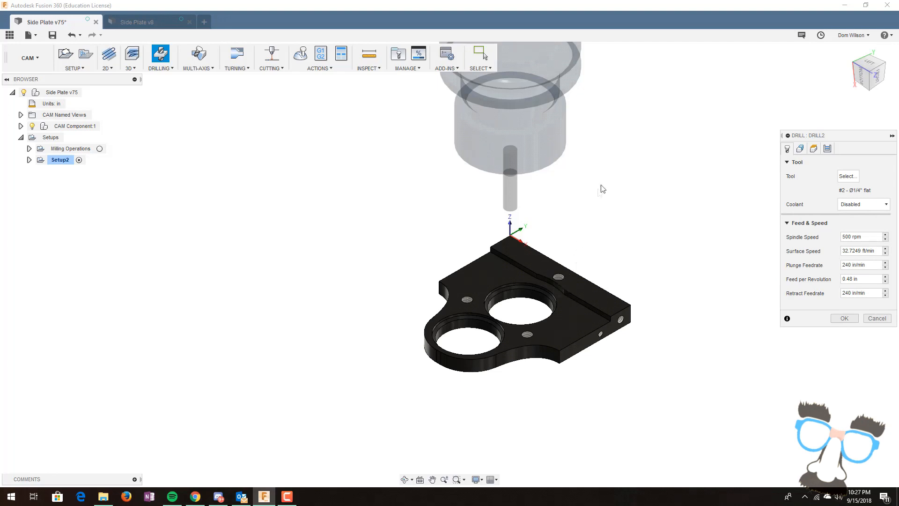
# Step: Show the Side Plate v75 document tool library for the drilling operation's tool
pyautogui.click(848, 176)
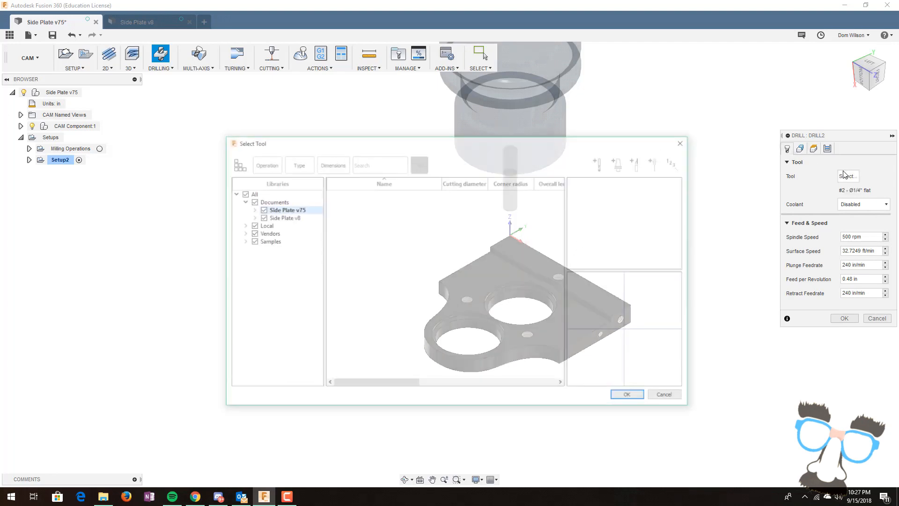
pyautogui.click(287, 209)
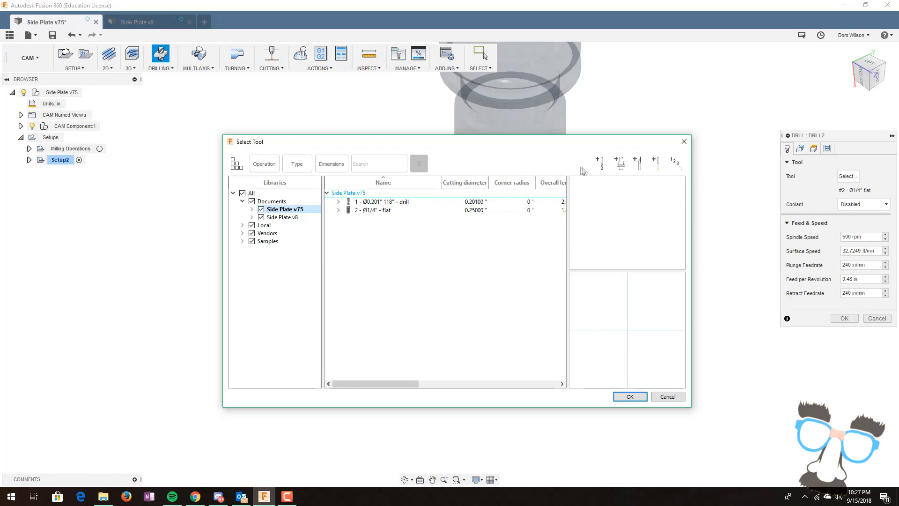
pyautogui.moveTo(600, 162)
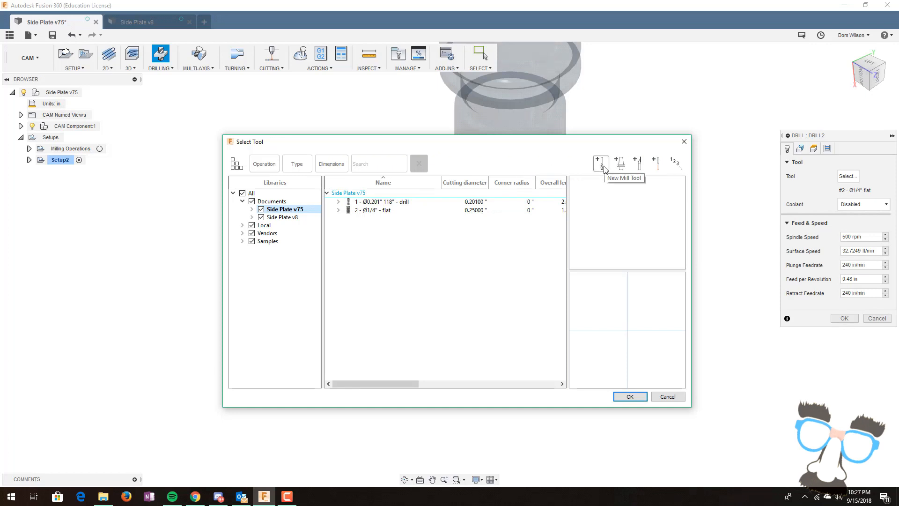
# Step: Create a new 0.201-inch drill tool and assign it as tool #3 for Drill2
pyautogui.click(600, 163)
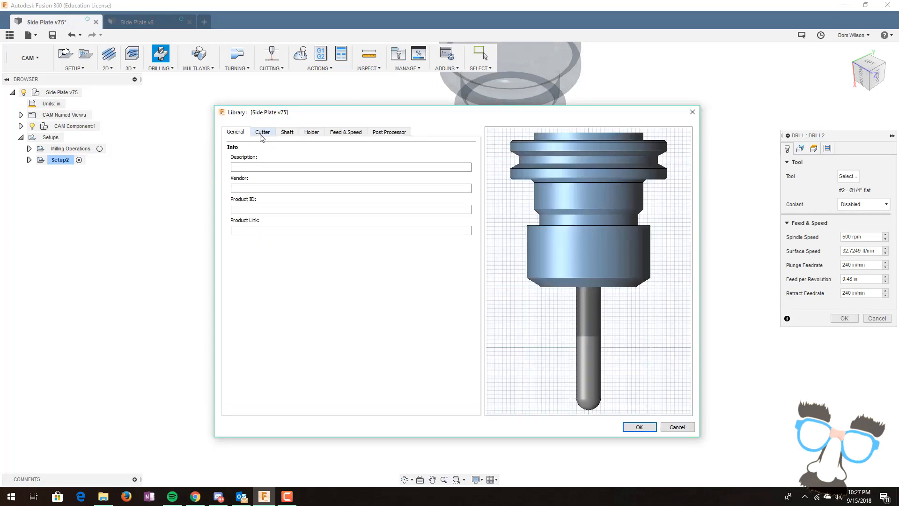
pyautogui.click(262, 132)
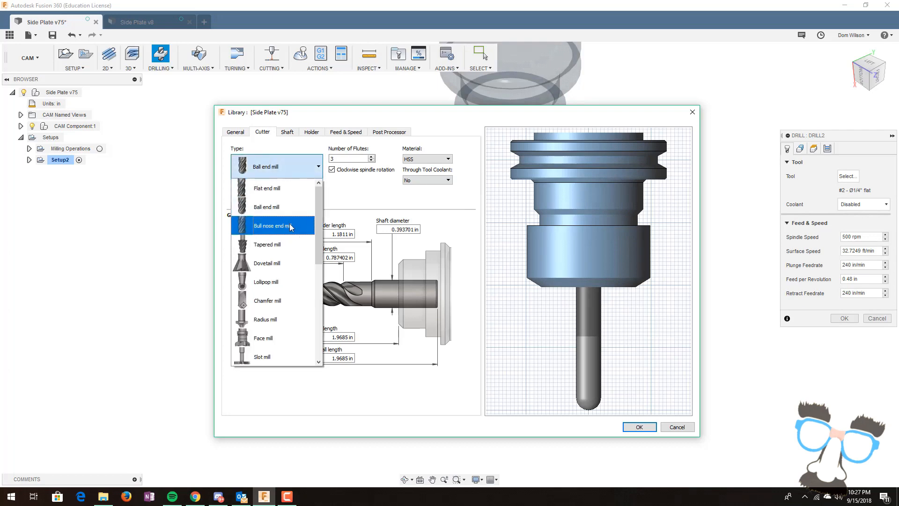
pyautogui.moveTo(251, 331)
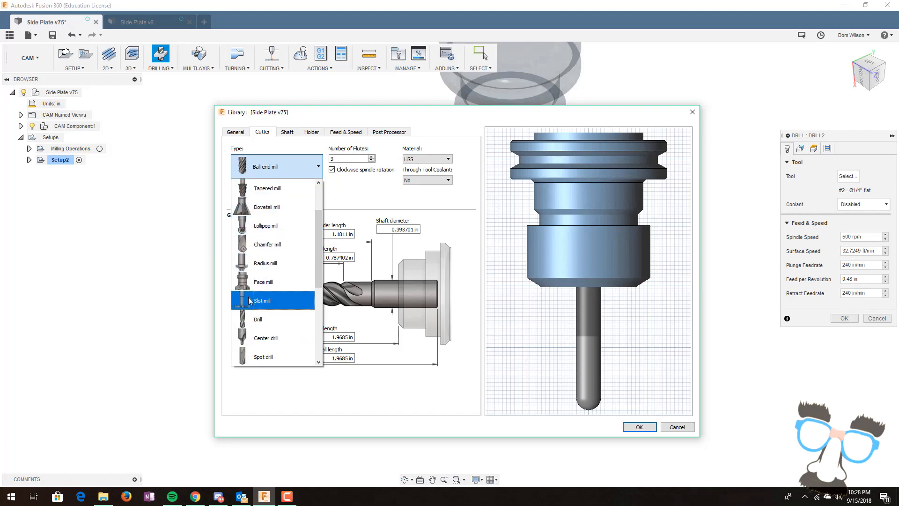
pyautogui.click(259, 320)
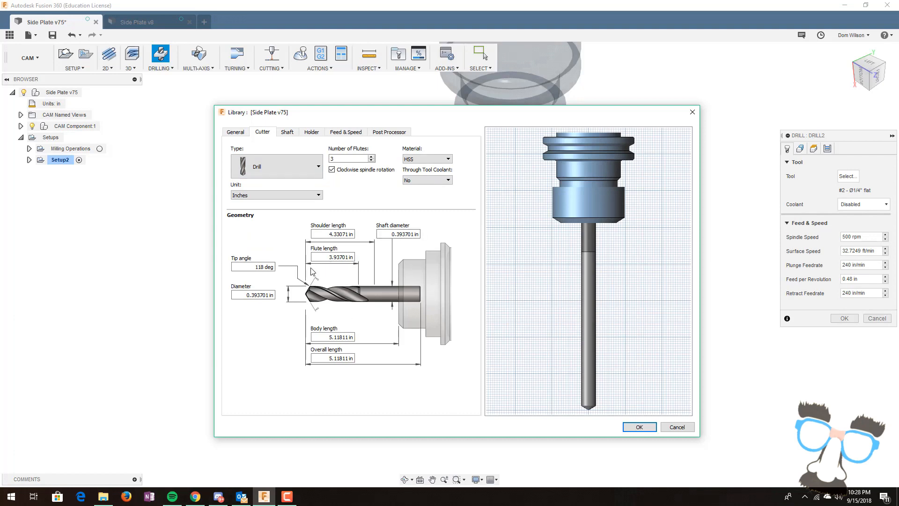
pyautogui.moveTo(349, 249)
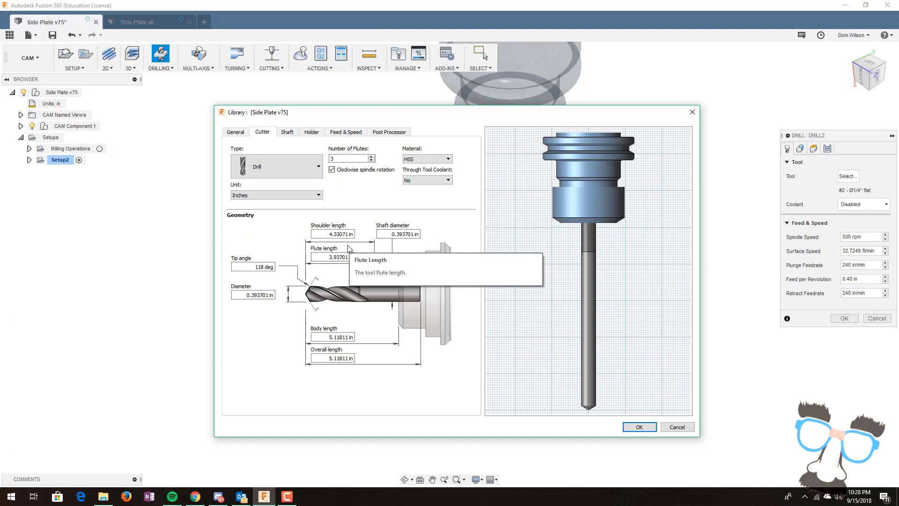
pyautogui.doubleClick(252, 295)
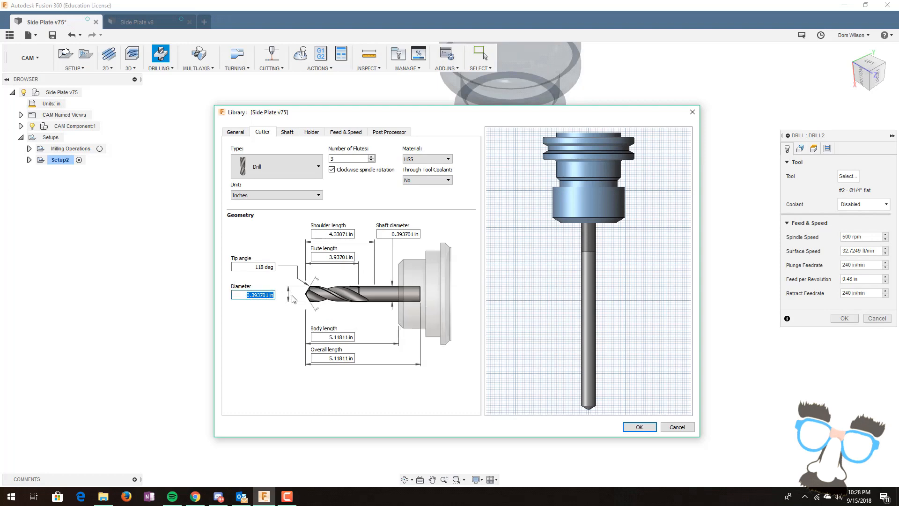
pyautogui.write('0.2')
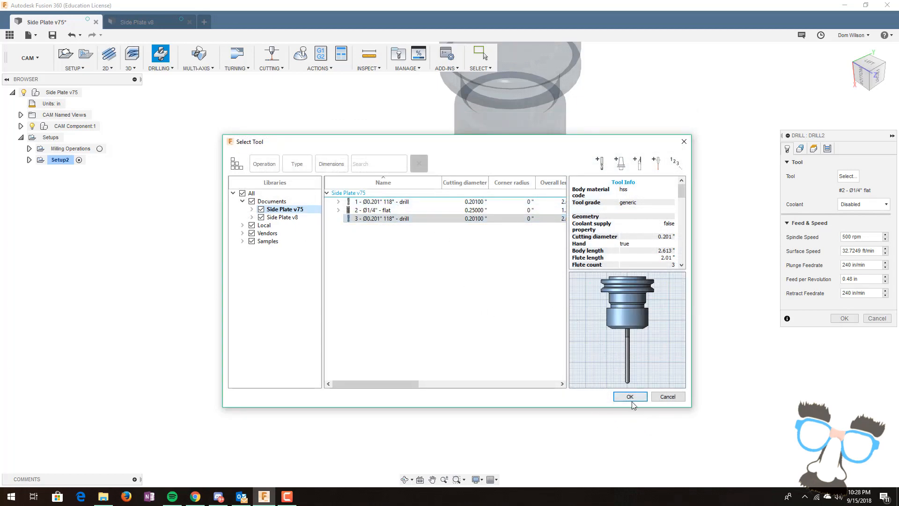
pyautogui.click(630, 396)
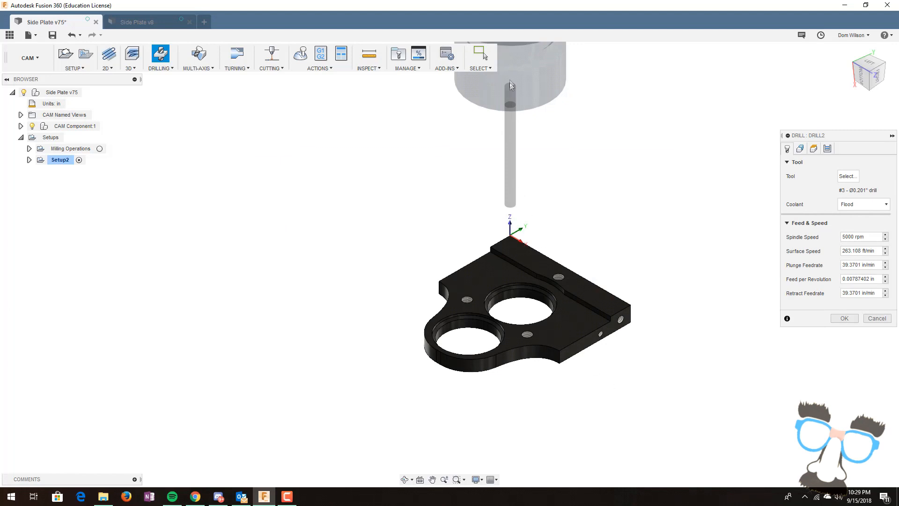
pyautogui.moveTo(499, 150)
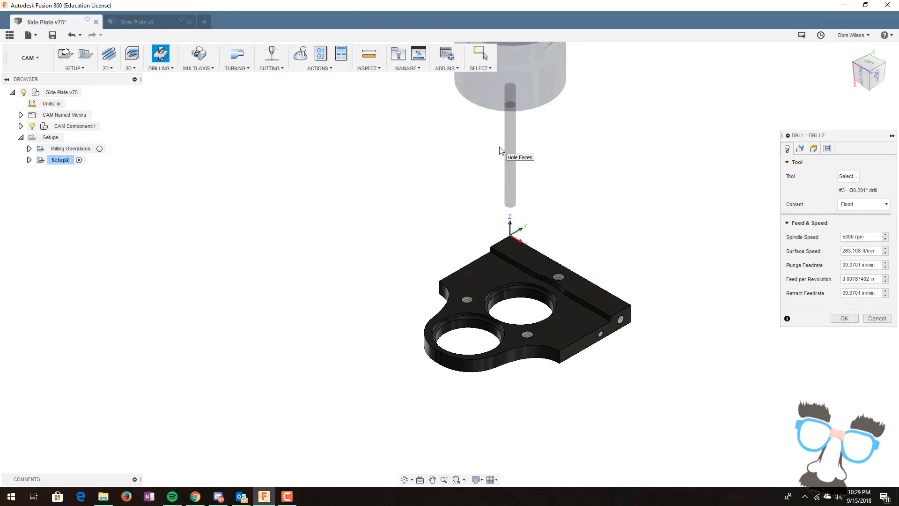
pyautogui.moveTo(578, 48)
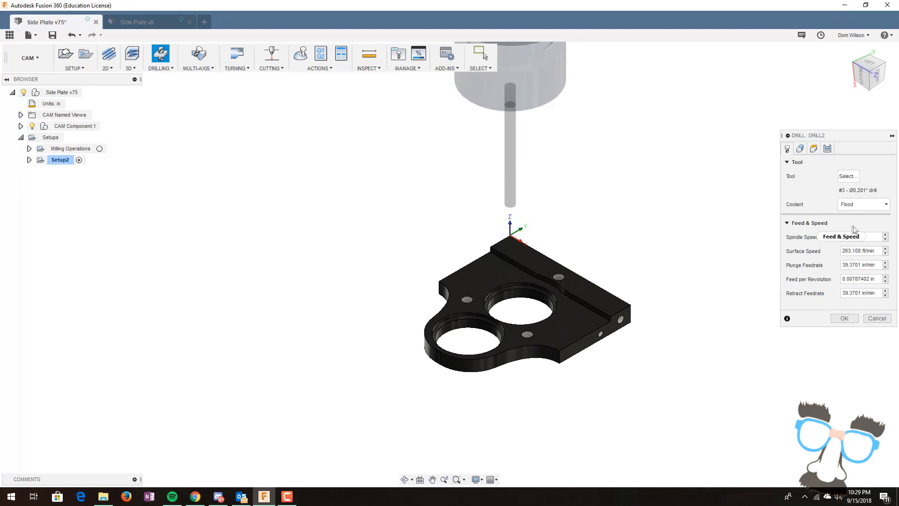
pyautogui.moveTo(843, 224)
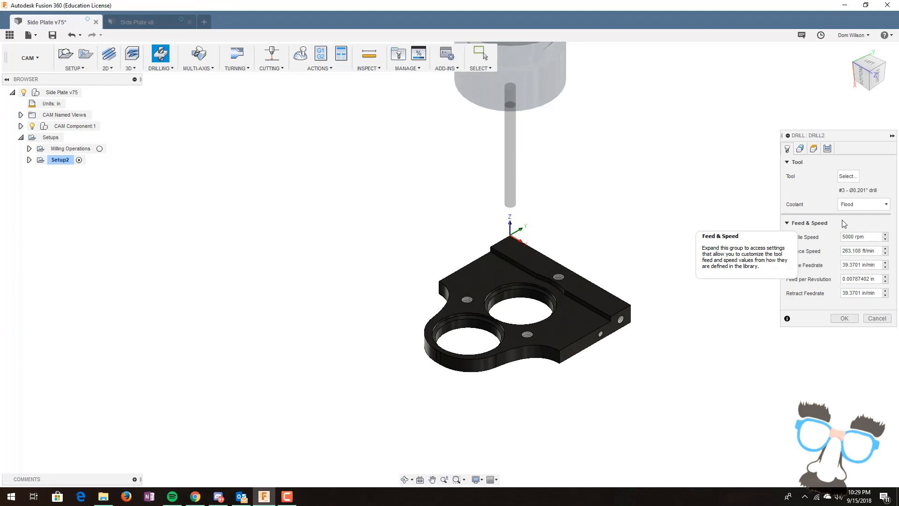
# Step: Set spindle speed to 500 rpm and plunge and retract feedrates to 60
pyautogui.tripleClick(860, 236)
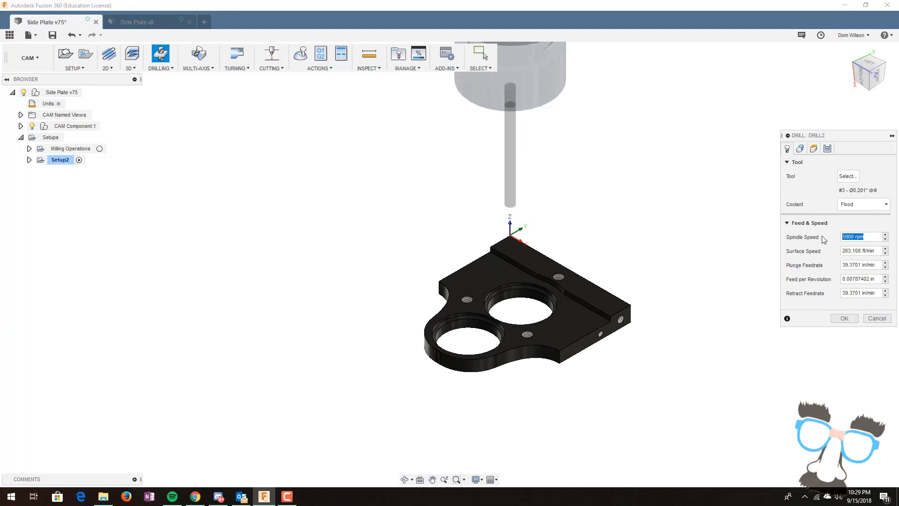
pyautogui.write('500')
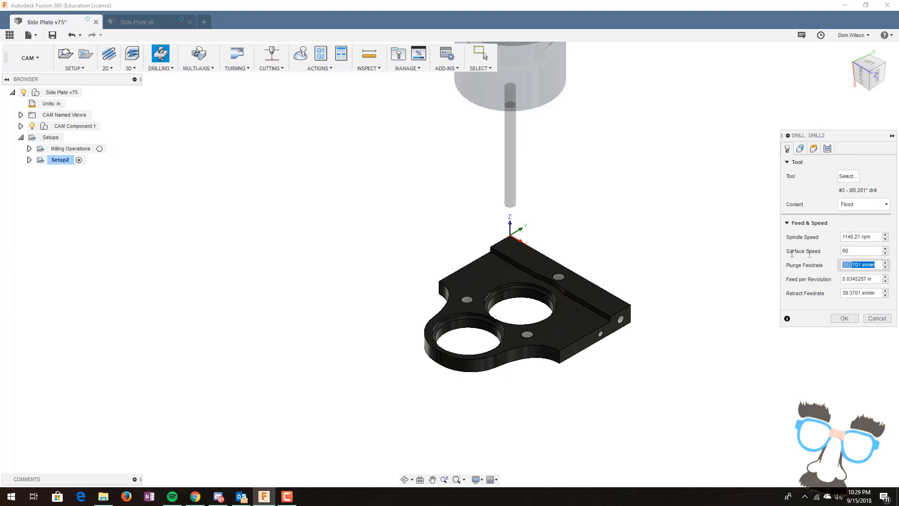
pyautogui.write('60')
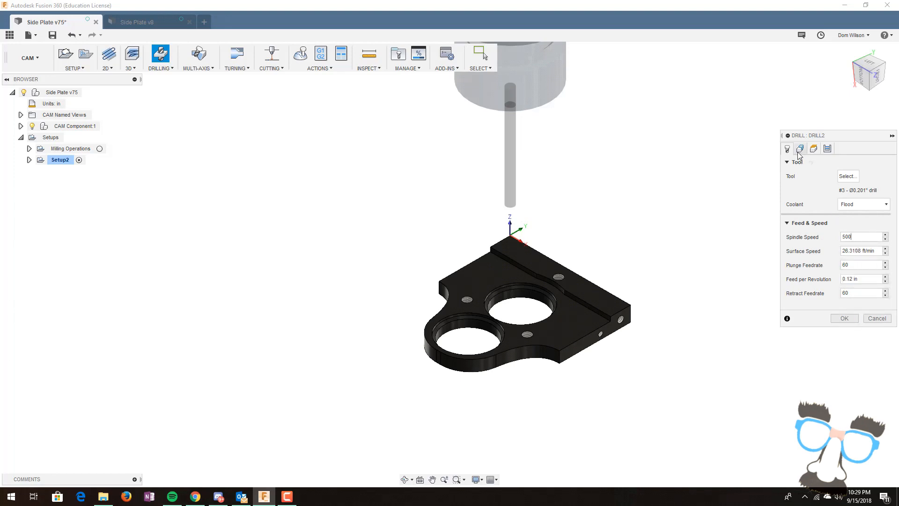
# Step: Select the small 0.201-inch hole faces on the plate top as drill geometry
pyautogui.click(800, 149)
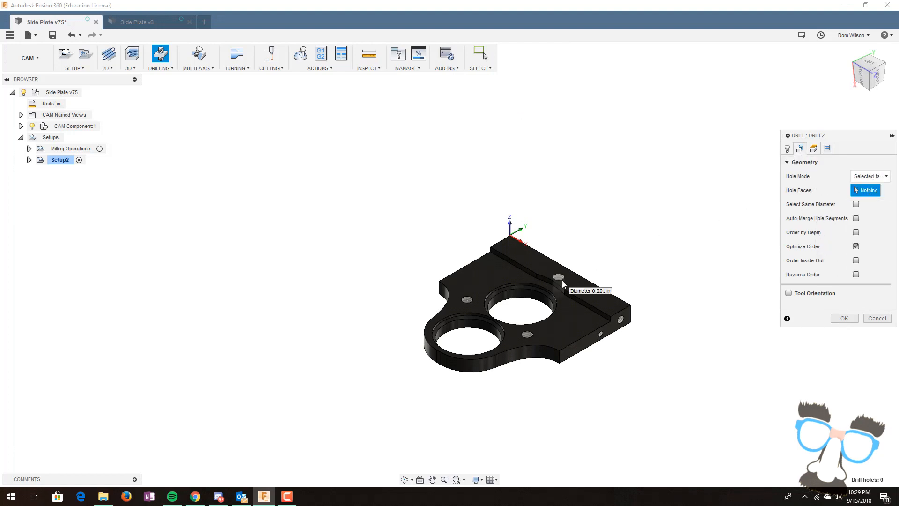
pyautogui.click(560, 278)
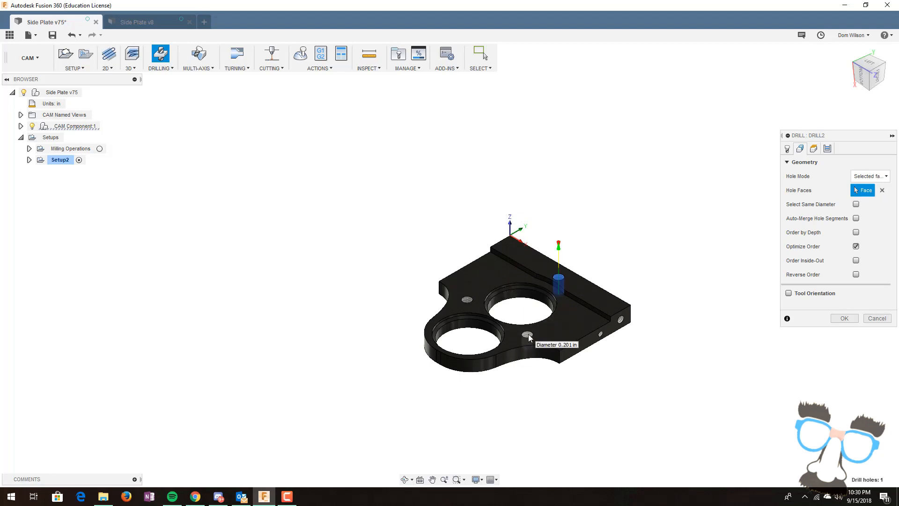
pyautogui.click(528, 336)
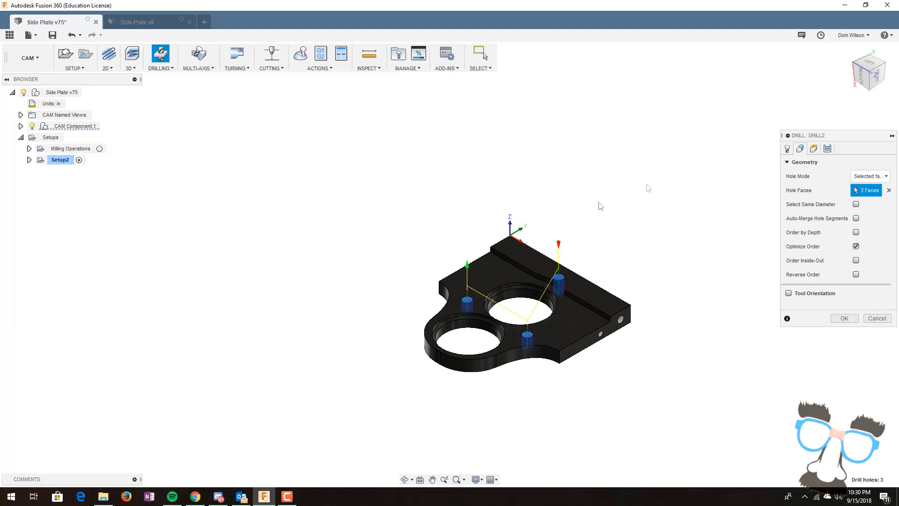
pyautogui.moveTo(813, 148)
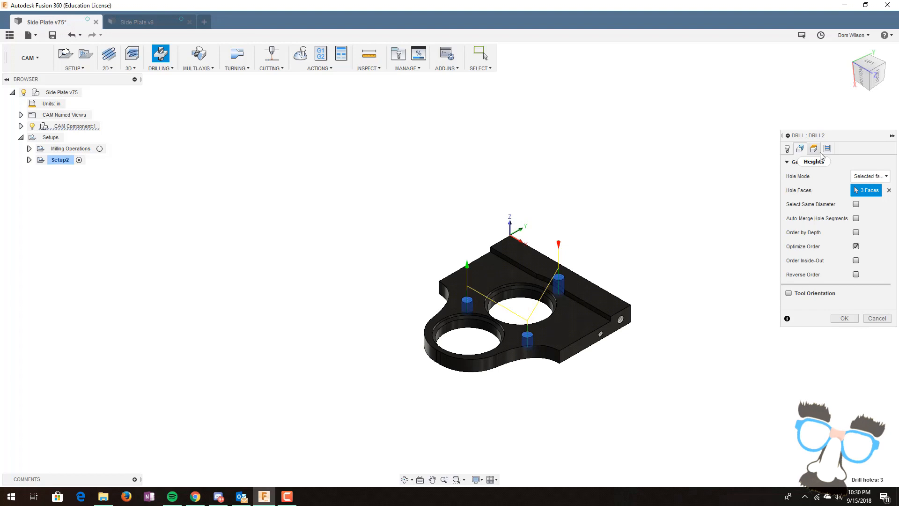
# Step: Enable Drill Tip Through Bottom in Heights and check the holes from a side view
pyautogui.click(813, 149)
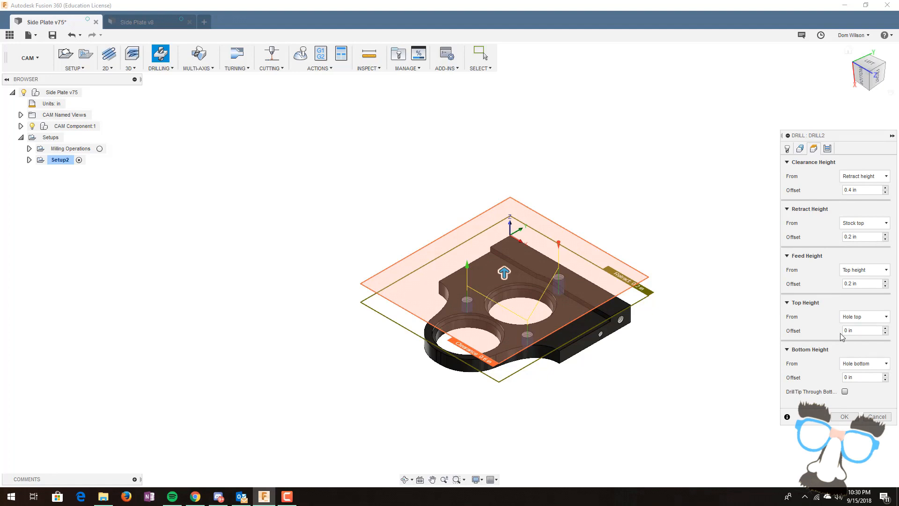
pyautogui.moveTo(832, 353)
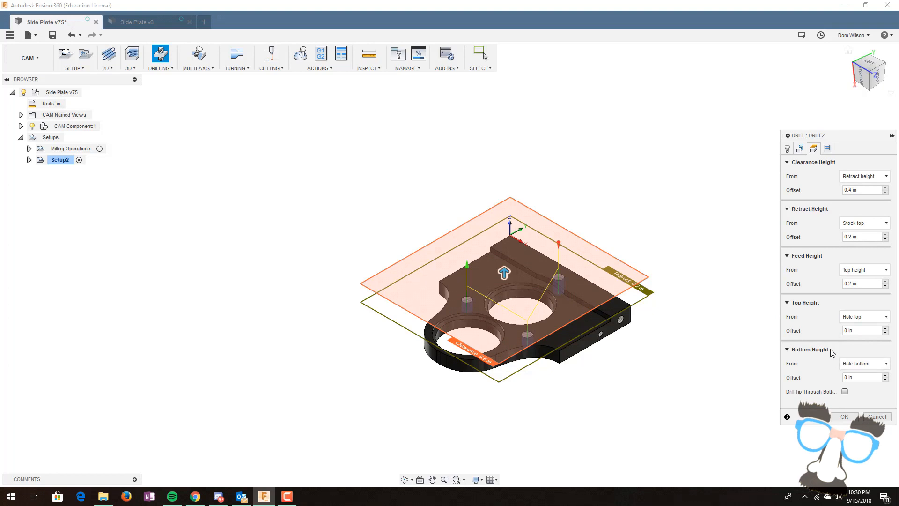
pyautogui.moveTo(790, 357)
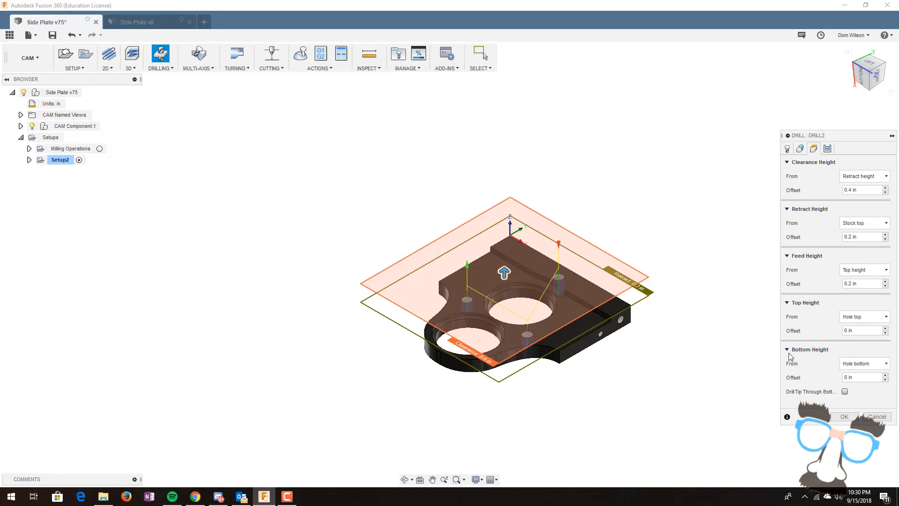
pyautogui.moveTo(797, 395)
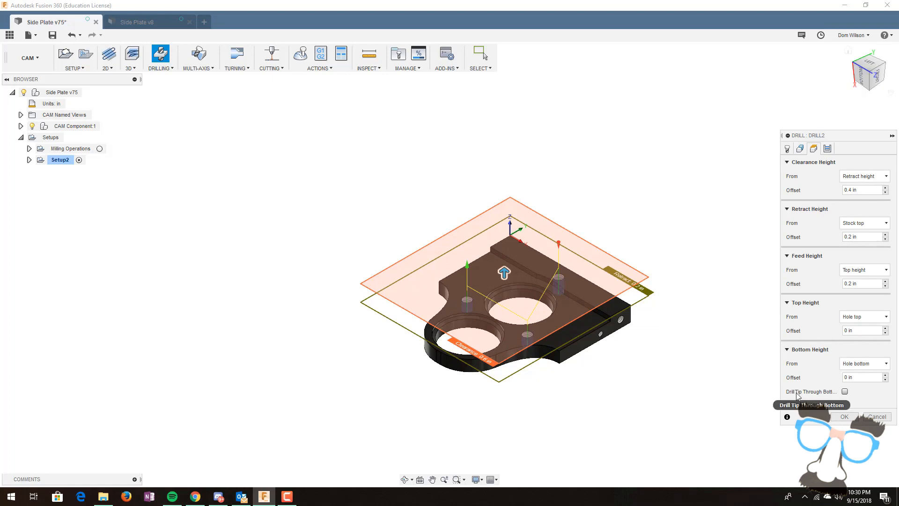
pyautogui.click(844, 392)
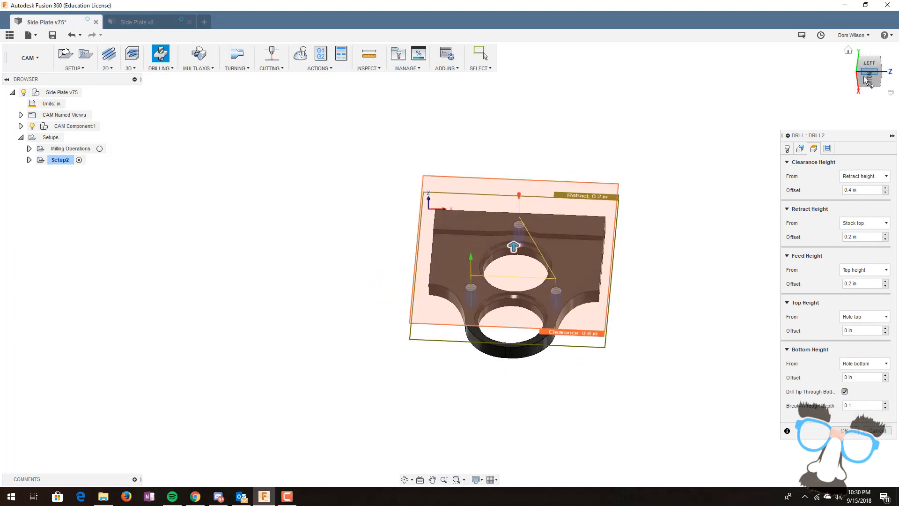
pyautogui.click(869, 67)
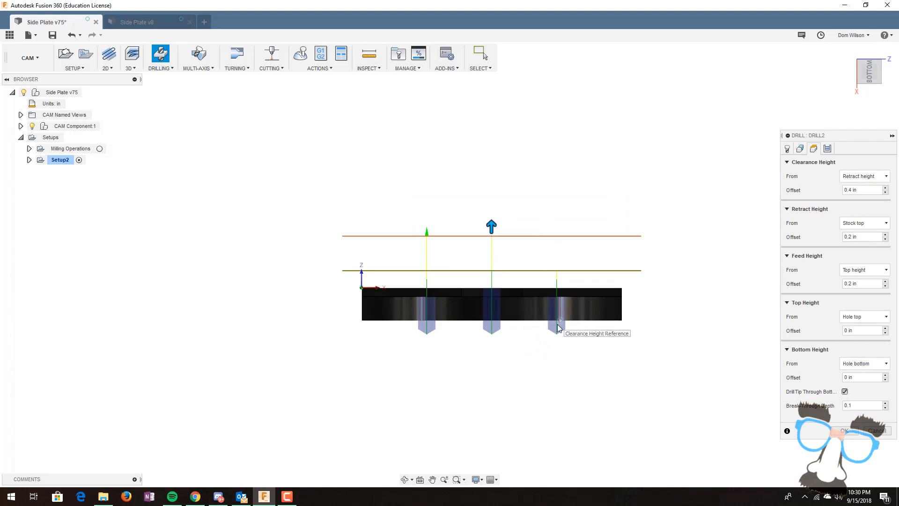
pyautogui.click(827, 149)
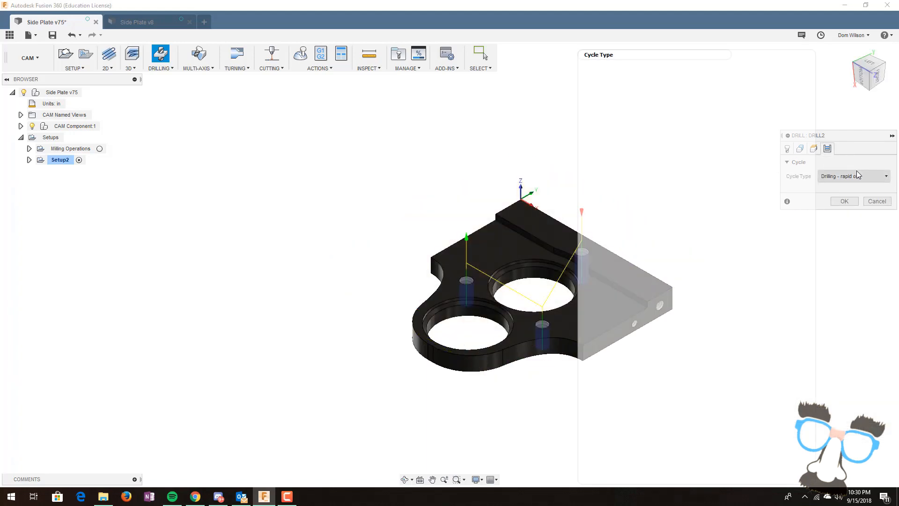
# Step: Set the cycle to Deep drilling - full retract and create Drill2 under Setup2
pyautogui.click(853, 176)
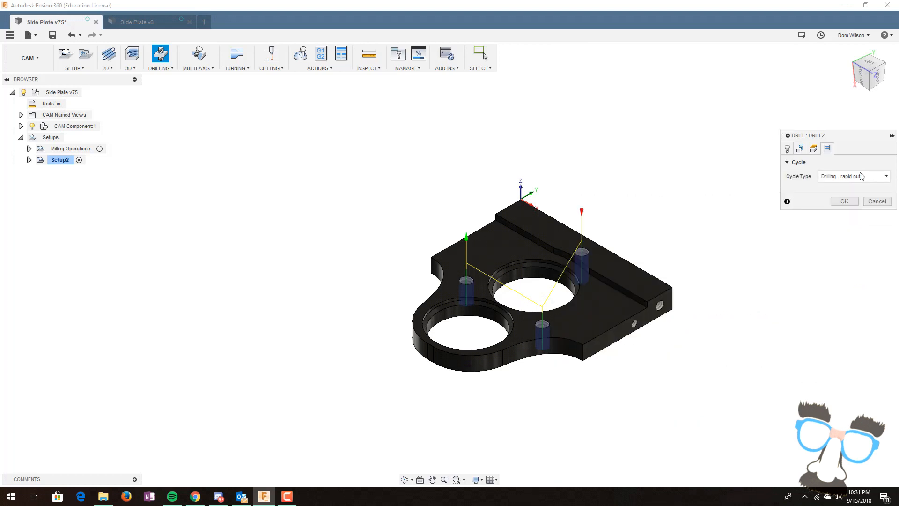
pyautogui.moveTo(790, 176)
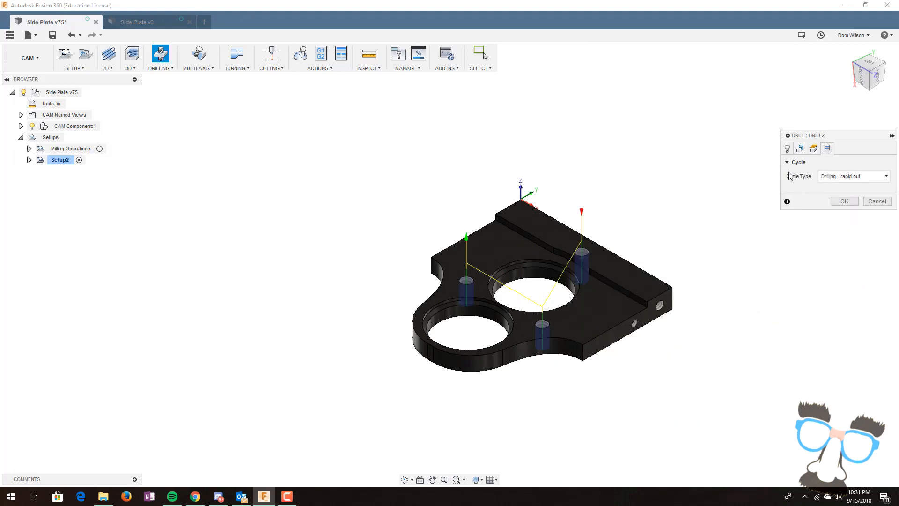
pyautogui.click(852, 176)
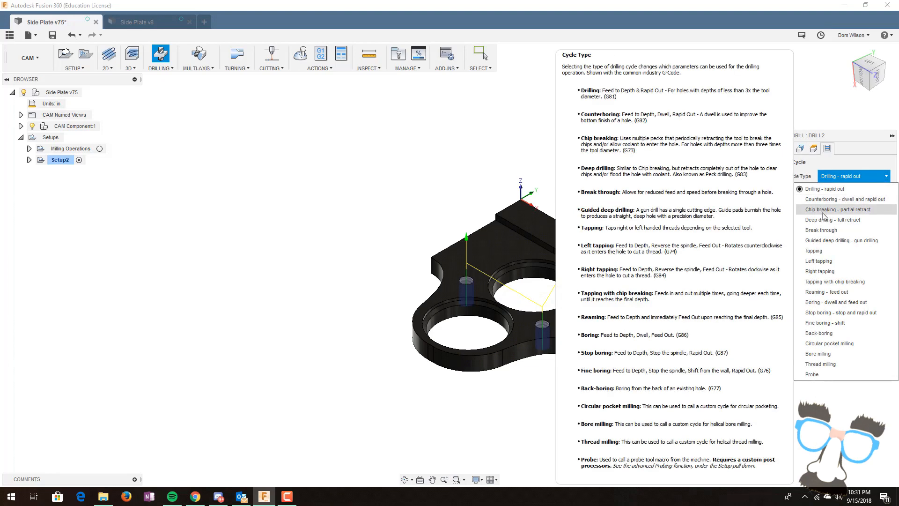
pyautogui.click(832, 219)
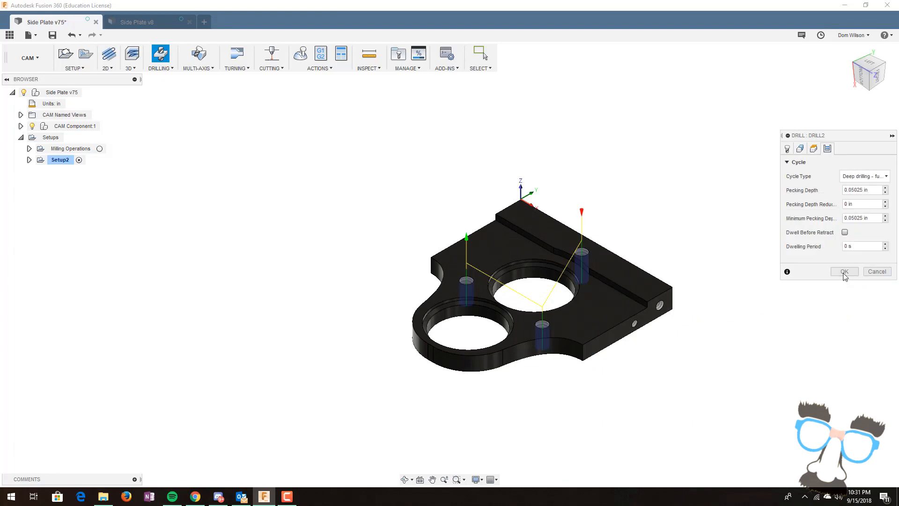
pyautogui.click(843, 271)
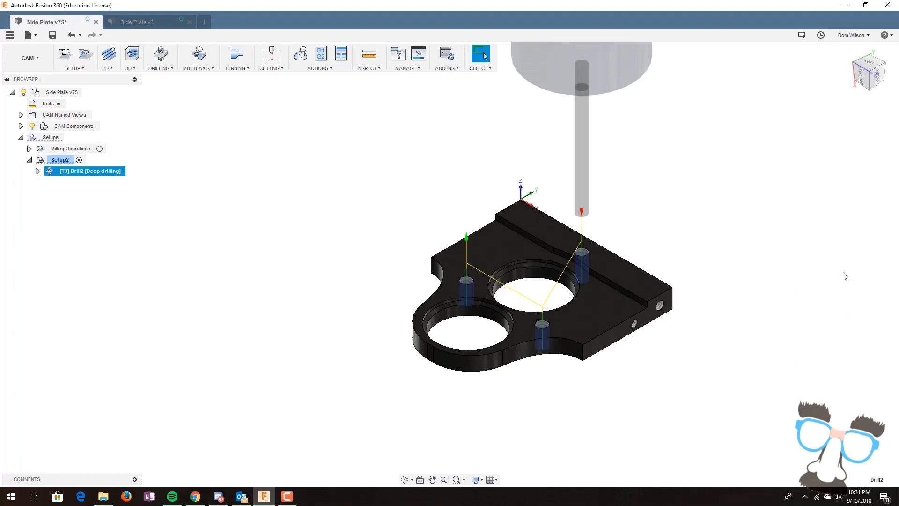
pyautogui.moveTo(738, 191)
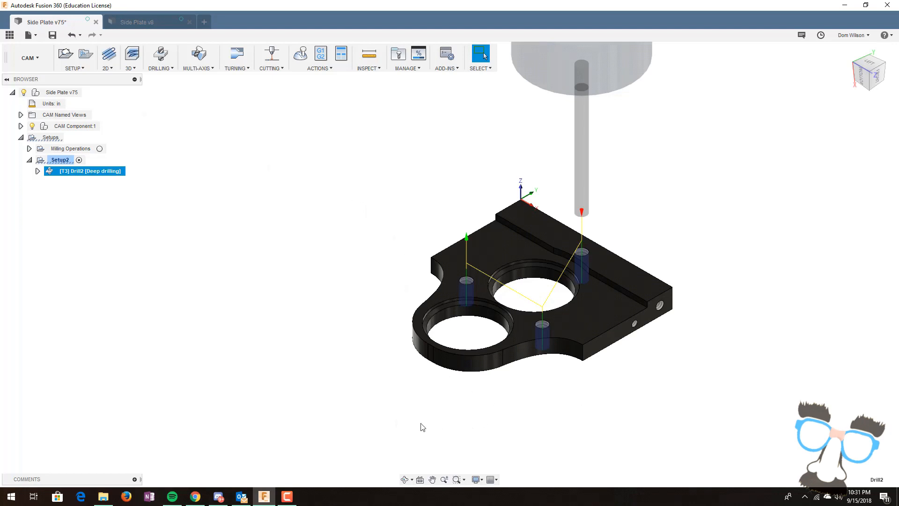
# Step: Start a 2D Contour toolpath chained on the plate's outer bottom edge
pyautogui.click(106, 55)
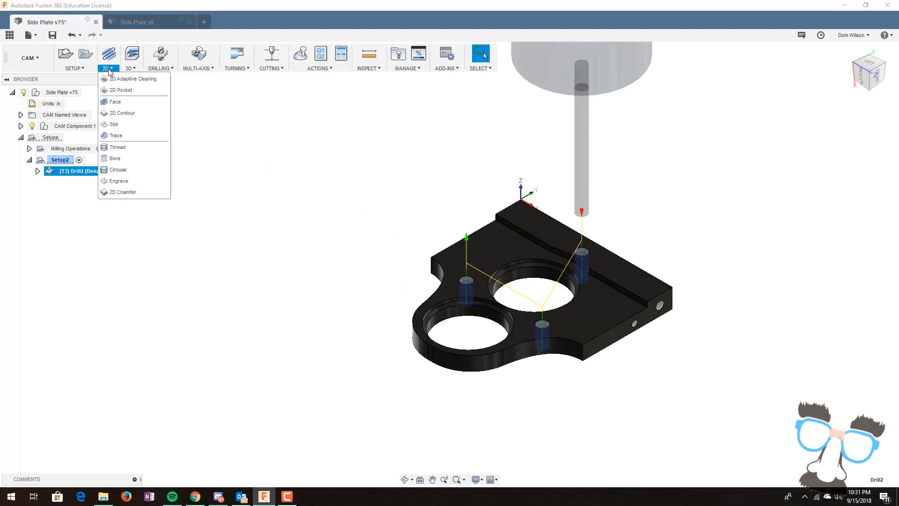
pyautogui.moveTo(122, 114)
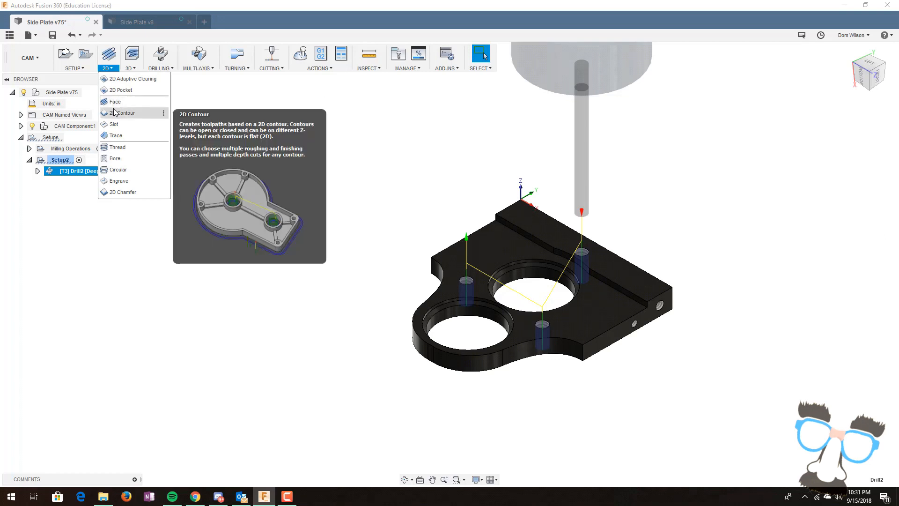
pyautogui.click(124, 112)
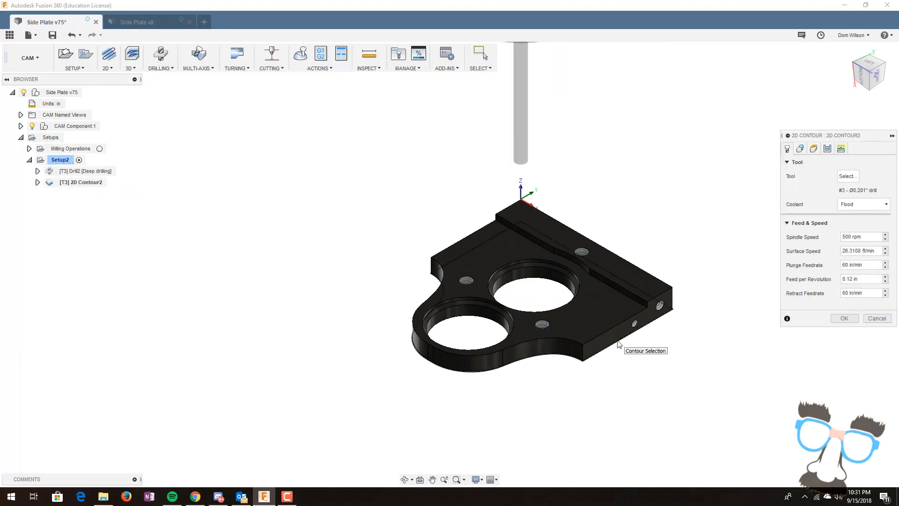
pyautogui.moveTo(622, 348)
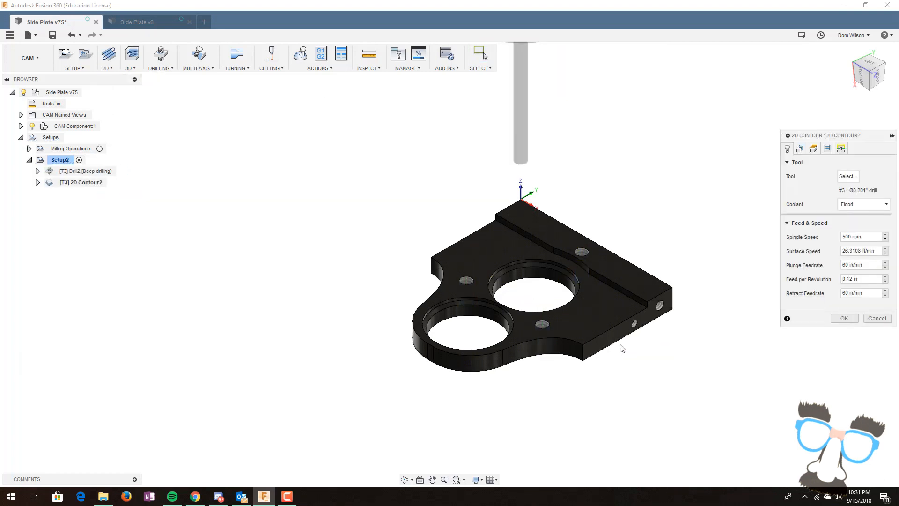
pyautogui.moveTo(660, 223)
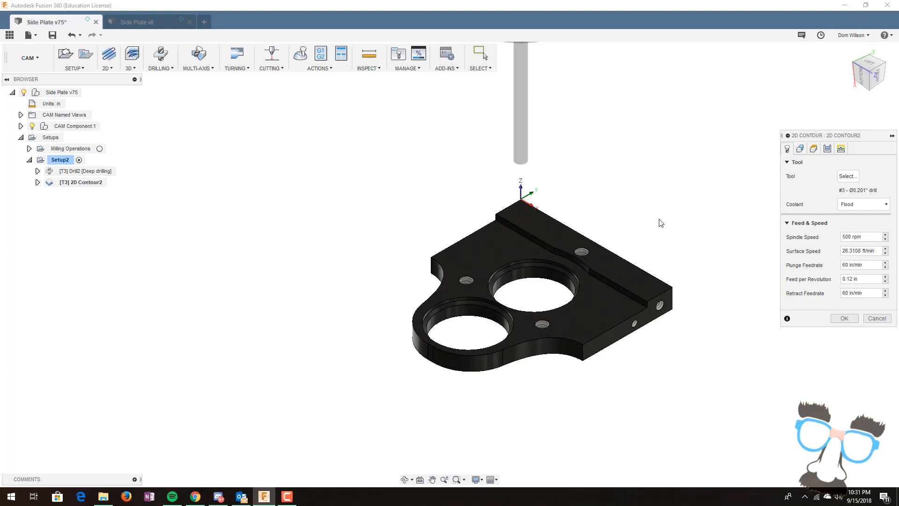
pyautogui.click(800, 149)
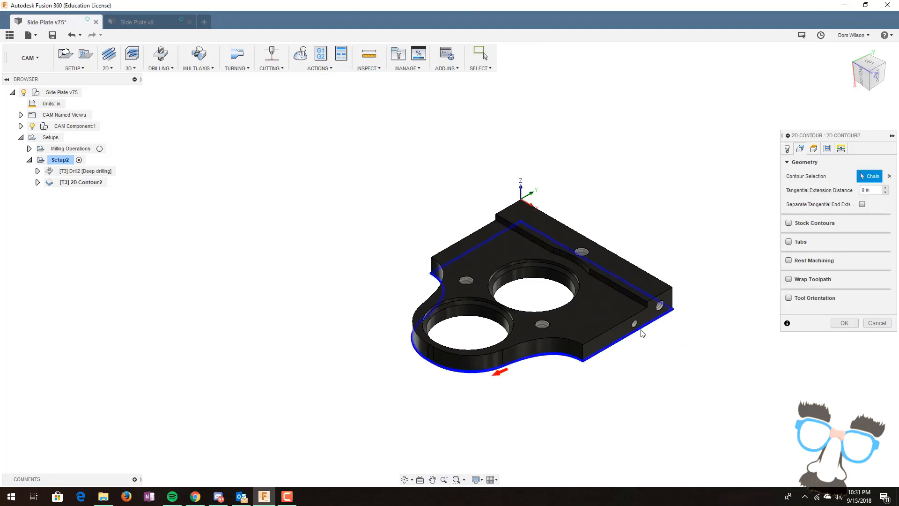
pyautogui.moveTo(674, 209)
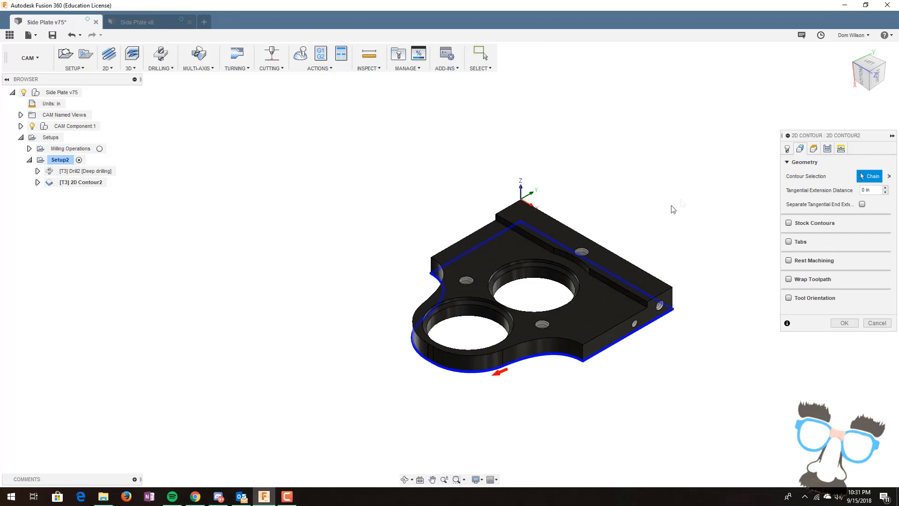
# Step: Assign the #2 1/4" flat end mill to the 2D contour from the tool library
pyautogui.click(787, 149)
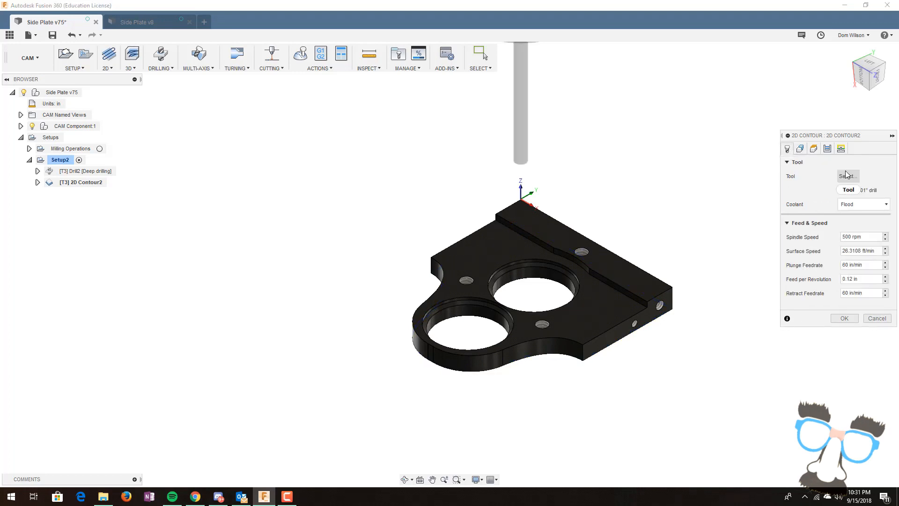
pyautogui.click(848, 177)
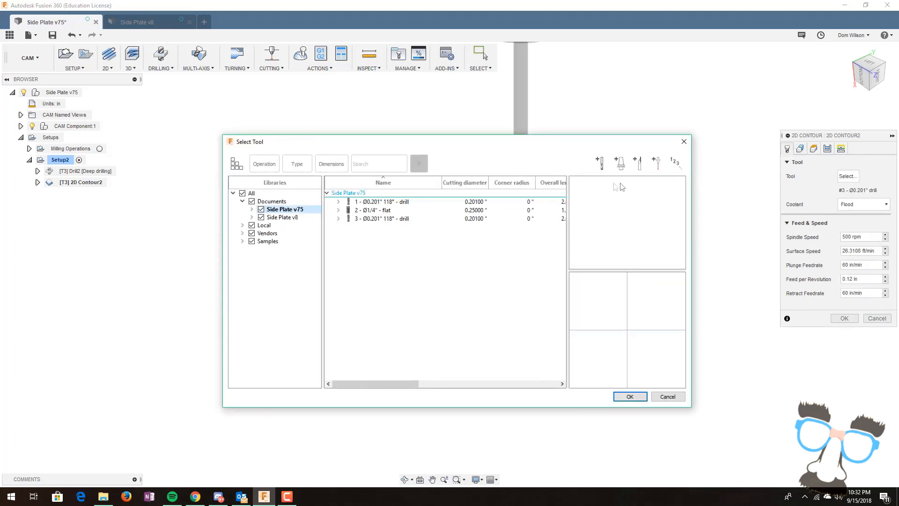
pyautogui.click(378, 210)
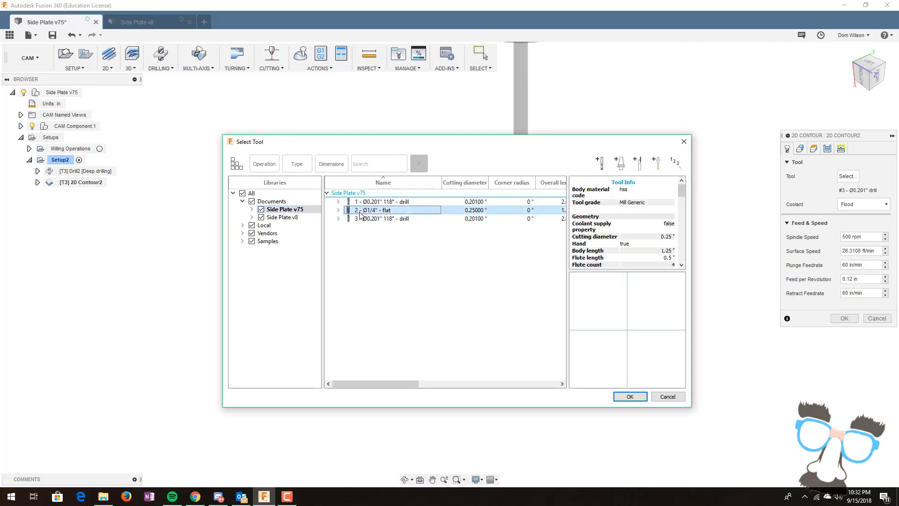
pyautogui.click(629, 396)
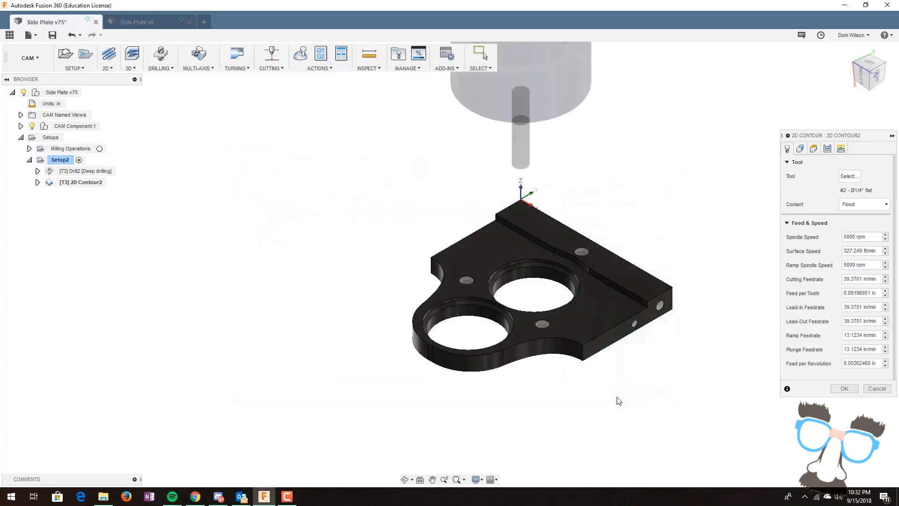
# Step: Set the contour's bottom height offset to -0.05 in
pyautogui.click(813, 149)
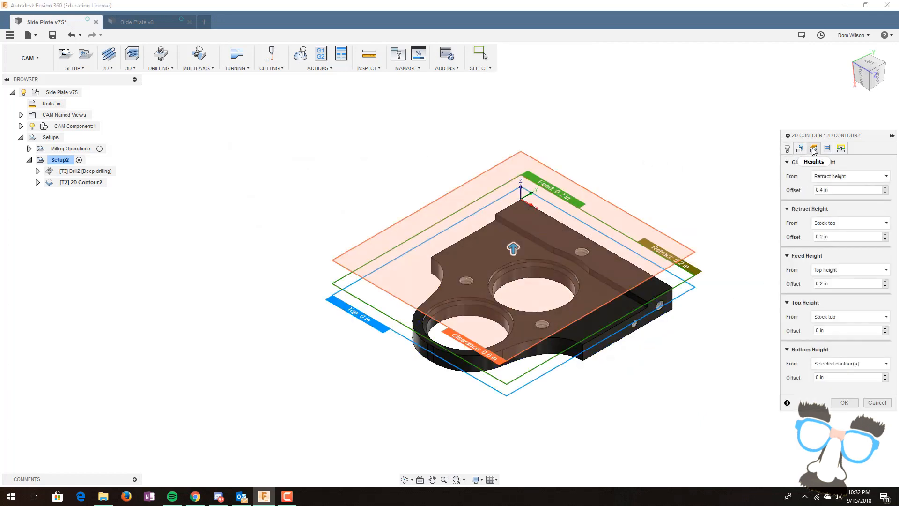
pyautogui.click(813, 149)
pyautogui.write('-0.05')
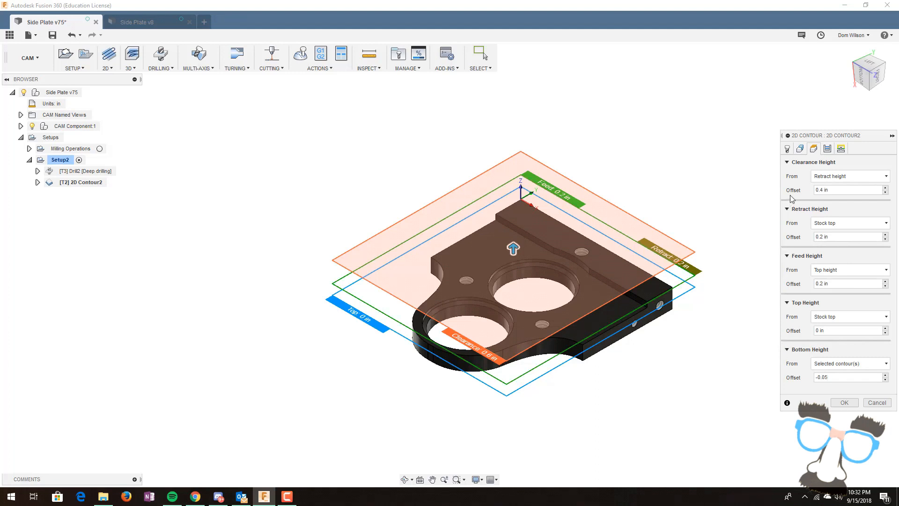
pyautogui.click(827, 149)
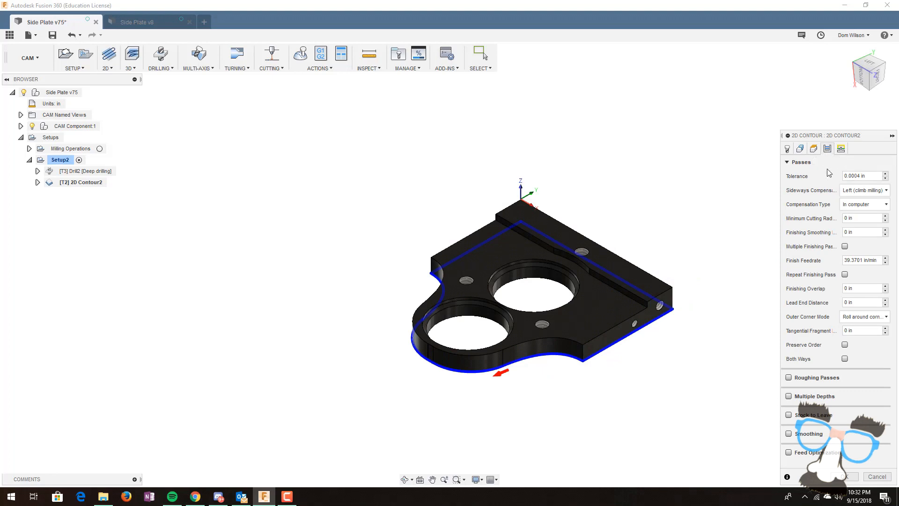
pyautogui.moveTo(788, 390)
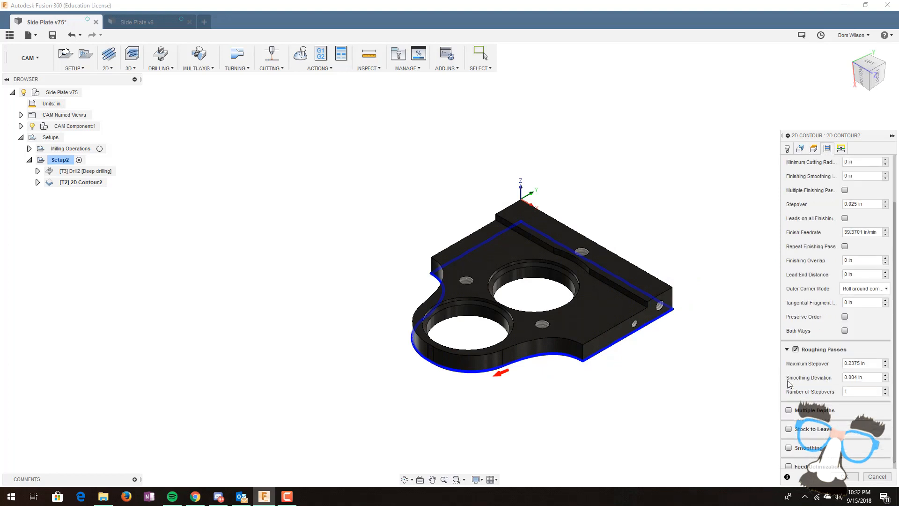
# Step: Enable 0.04 in multiple depths with finishing only at final depth, and generate the contour toolpath
pyautogui.click(789, 410)
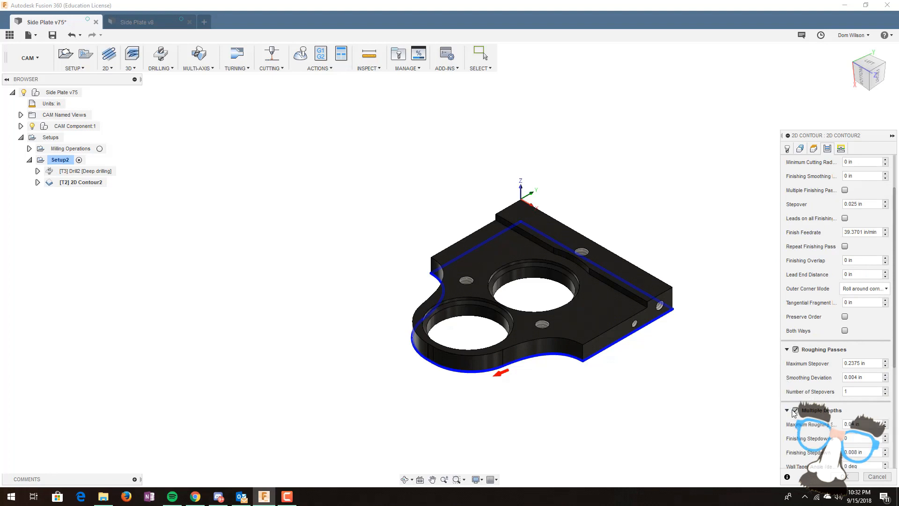
pyautogui.scroll(-3)
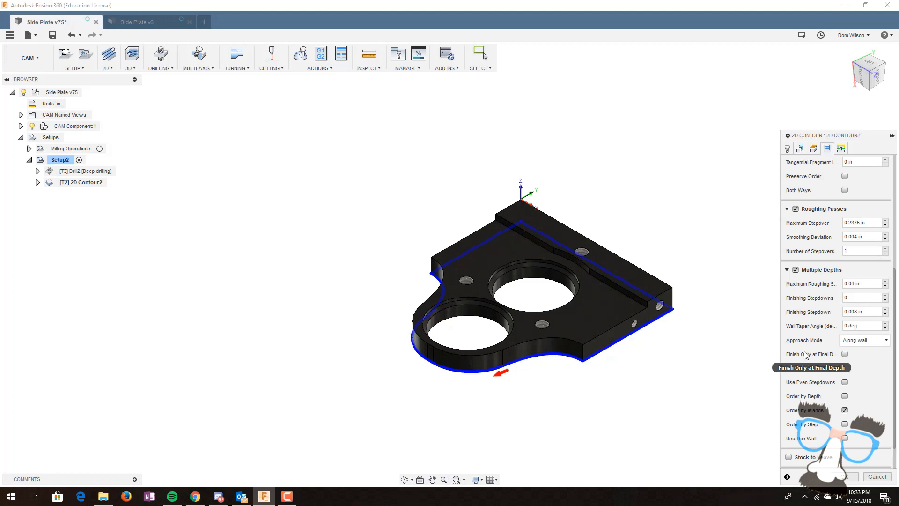
pyautogui.click(844, 354)
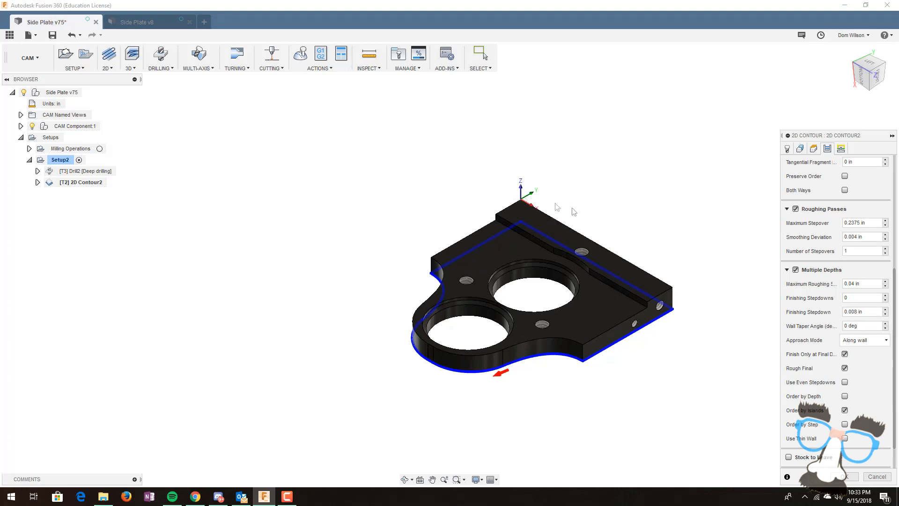
pyautogui.scroll(-3)
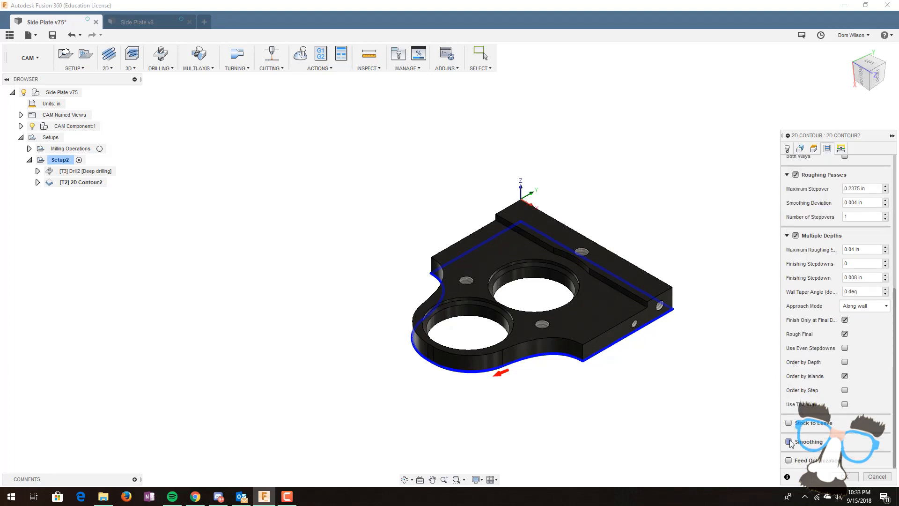
pyautogui.click(839, 476)
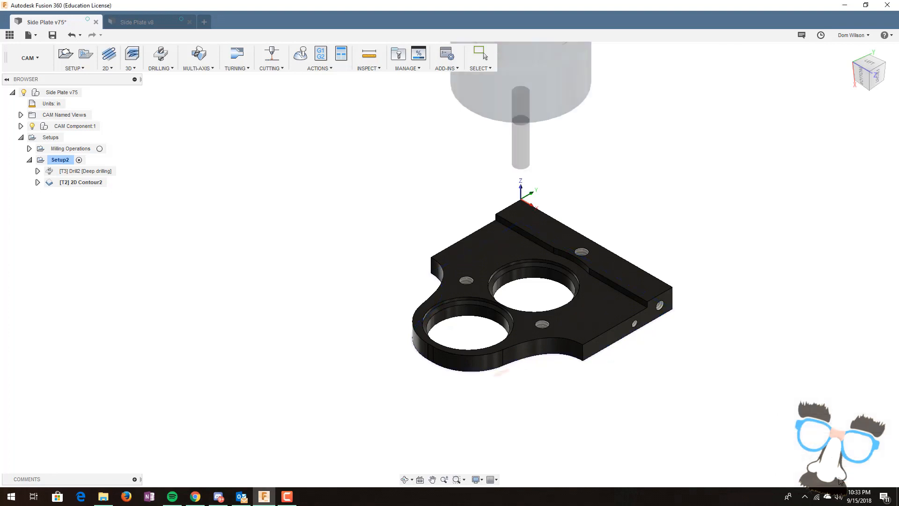
# Step: Start a 2D Pocket operation and select both large round hole faces
pyautogui.click(106, 54)
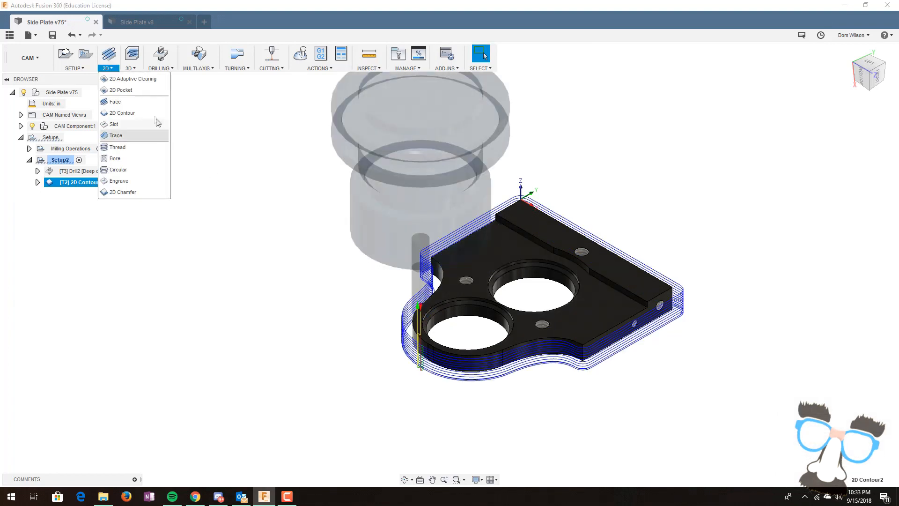
pyautogui.click(121, 90)
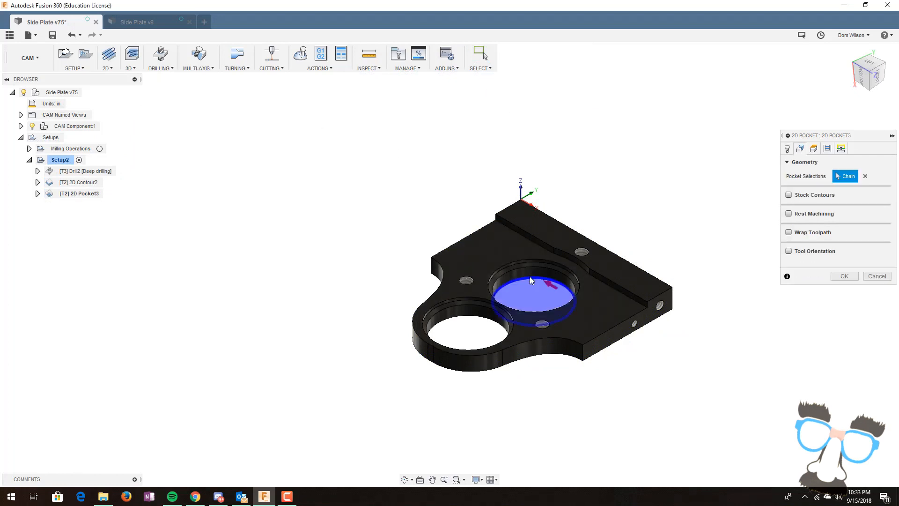
pyautogui.click(464, 330)
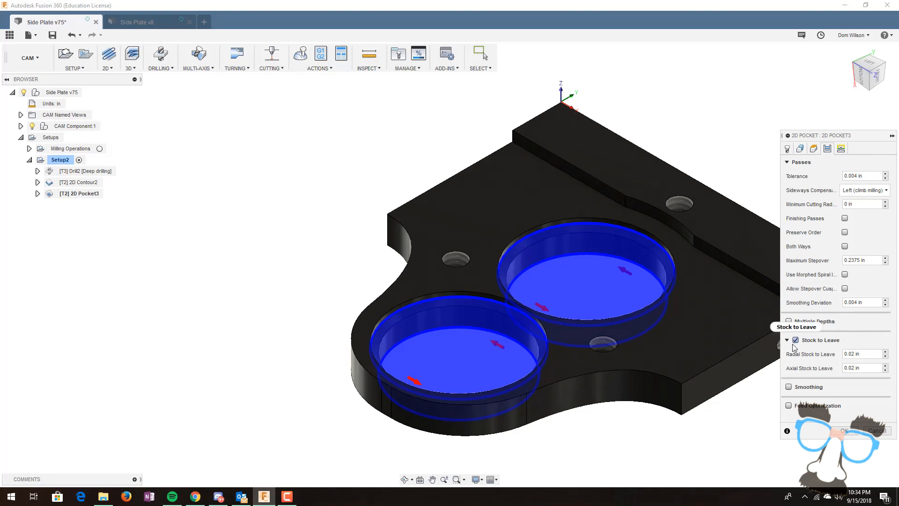
# Step: Disable stock to leave, enable 0.04 in multiple depths and smoothing, and generate the pocket toolpath
pyautogui.click(795, 339)
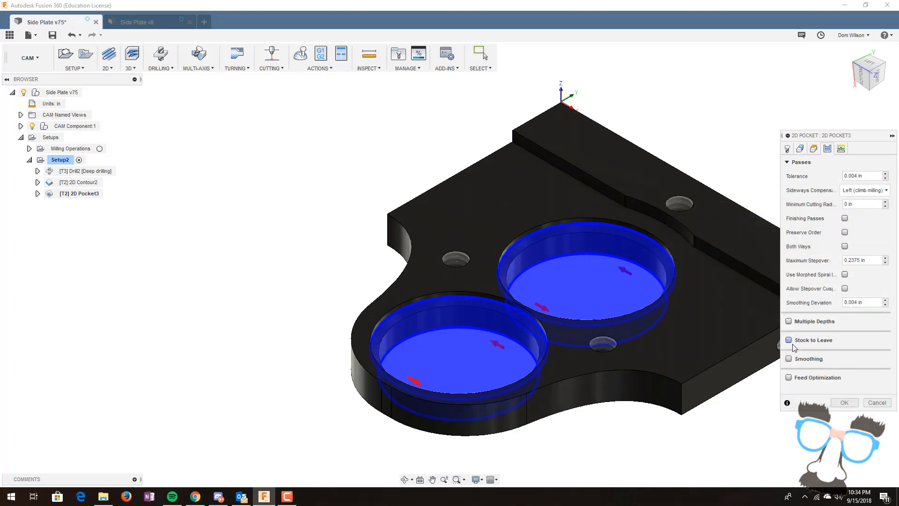
pyautogui.click(789, 322)
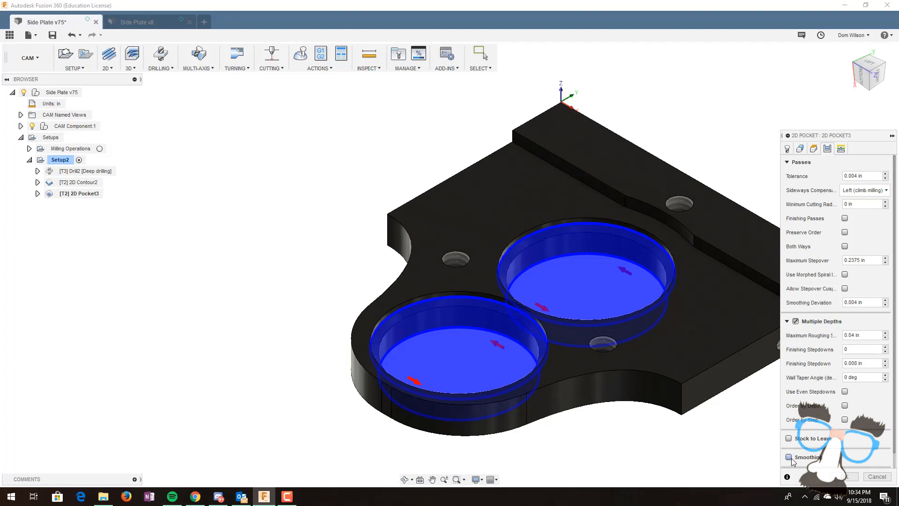
pyautogui.click(790, 457)
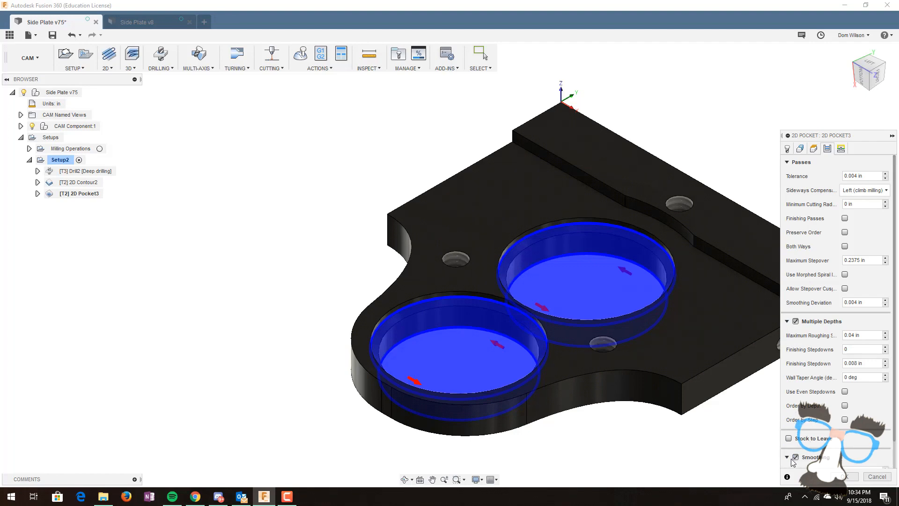
pyautogui.scroll(-3)
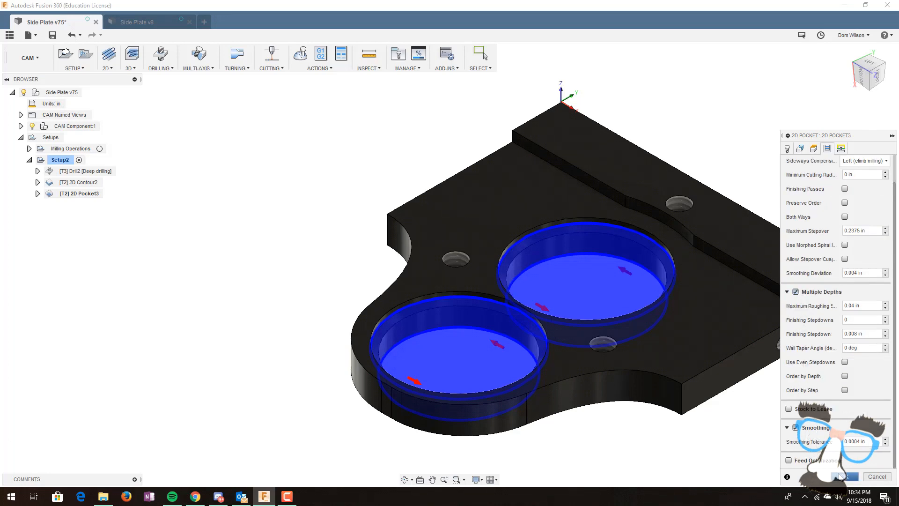
pyautogui.click(841, 476)
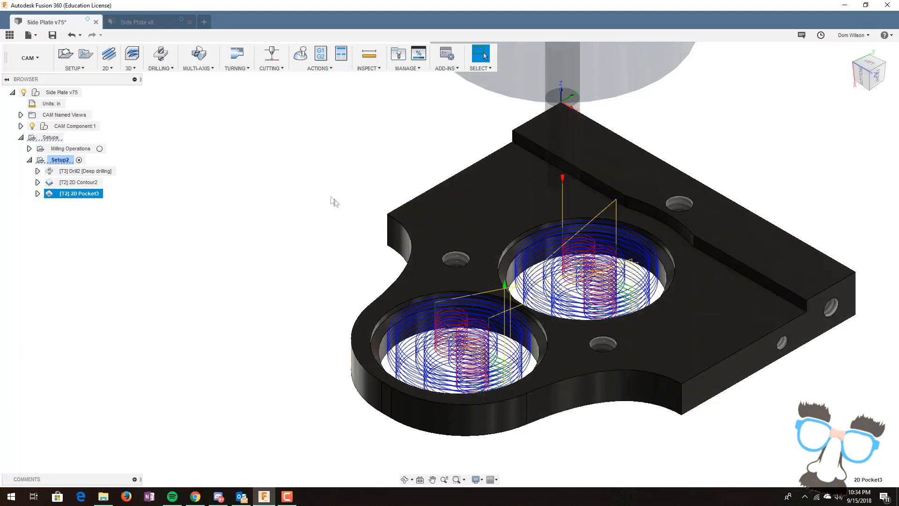
# Step: Select Setup2 with all its operations and bring up the setup actions
pyautogui.click(60, 159)
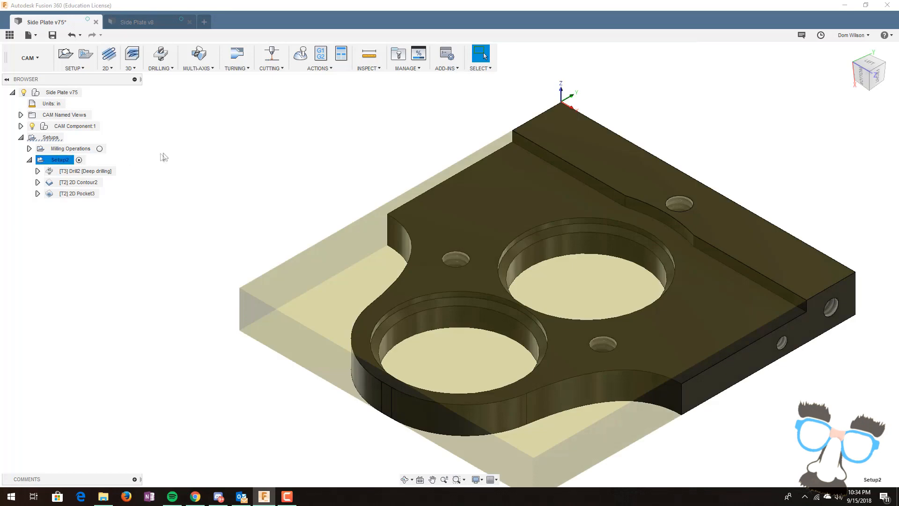
pyautogui.click(319, 56)
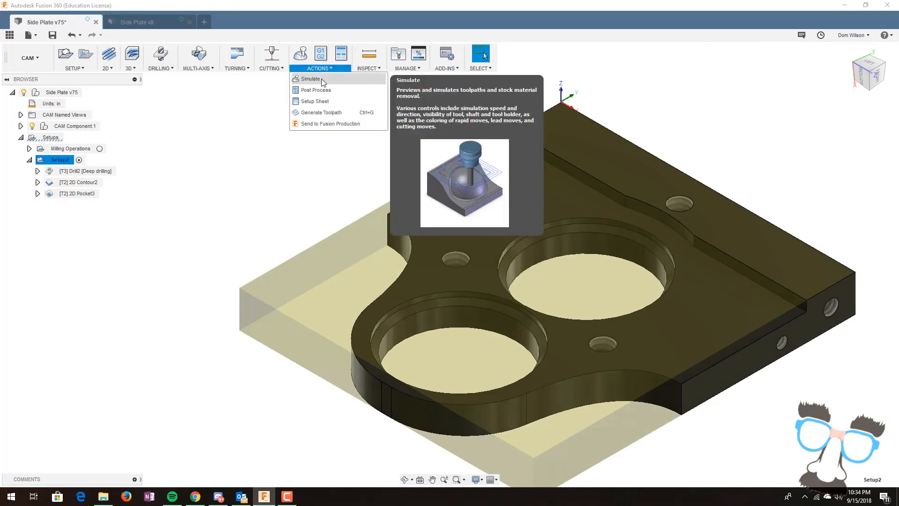
# Step: Start simulating Setup2's toolpaths and toggle the stock display off and on
pyautogui.click(310, 78)
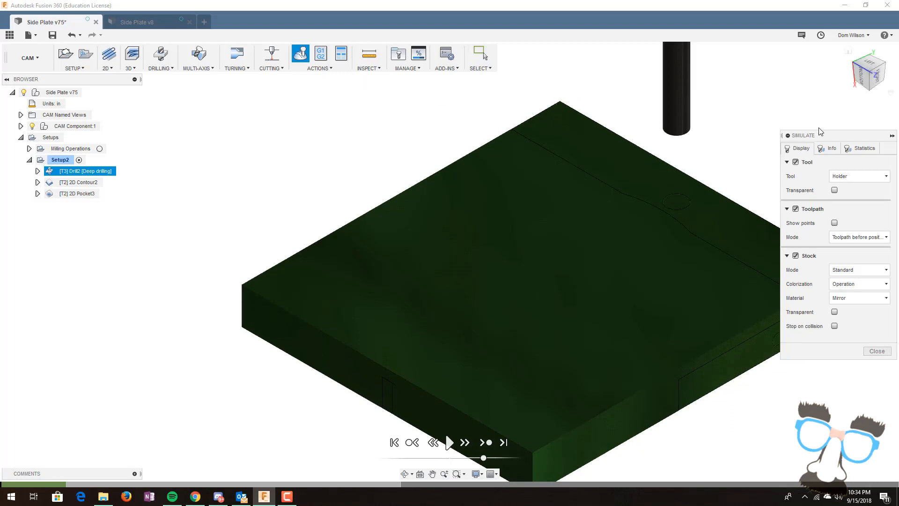
pyautogui.click(795, 256)
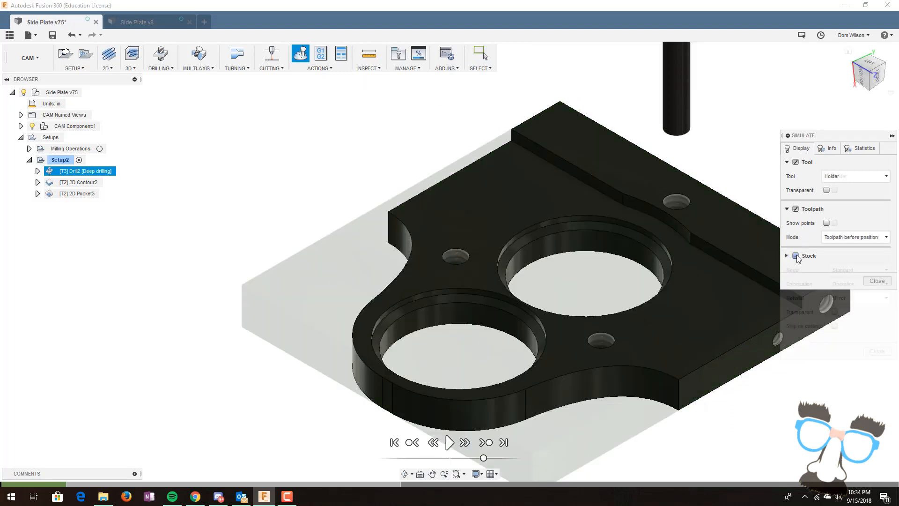
pyautogui.click(806, 255)
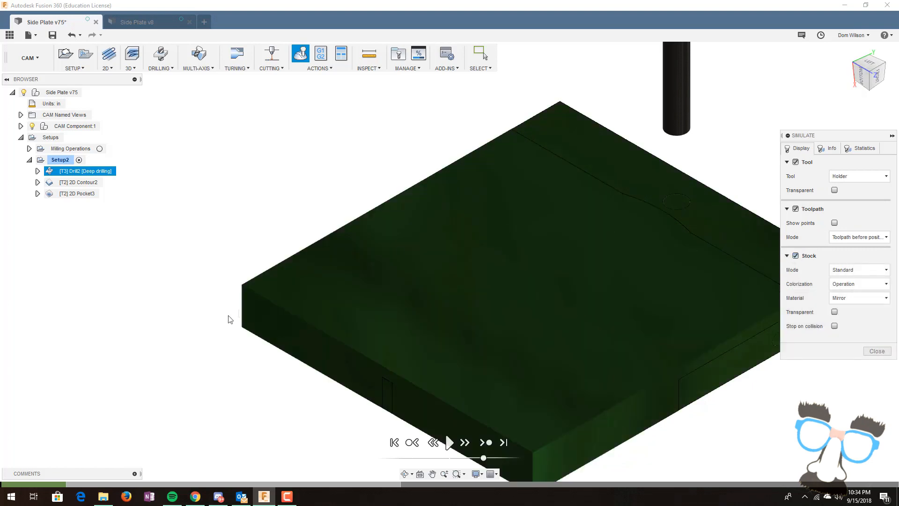
pyautogui.moveTo(538, 422)
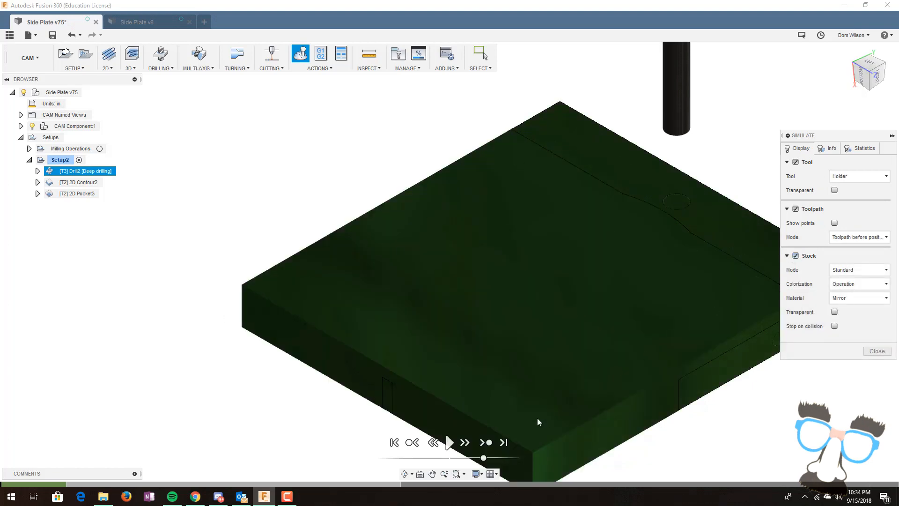
pyautogui.moveTo(497, 420)
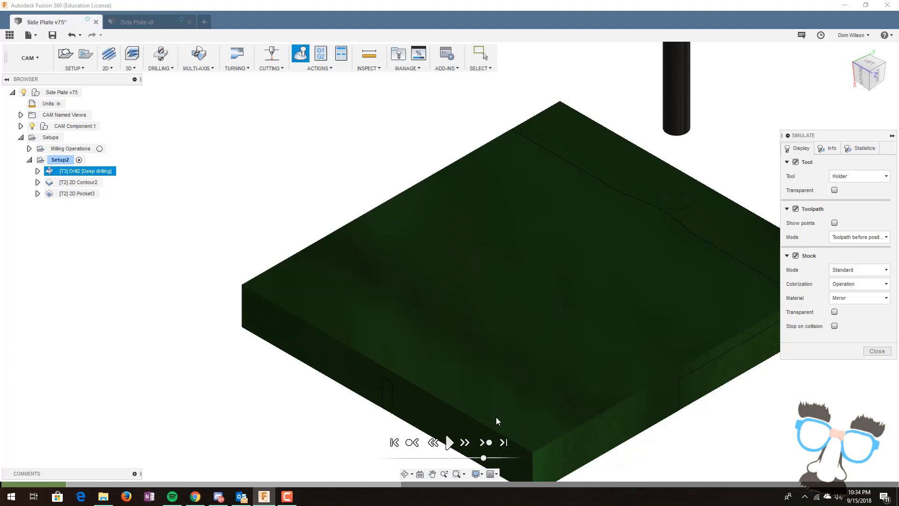
pyautogui.moveTo(449, 442)
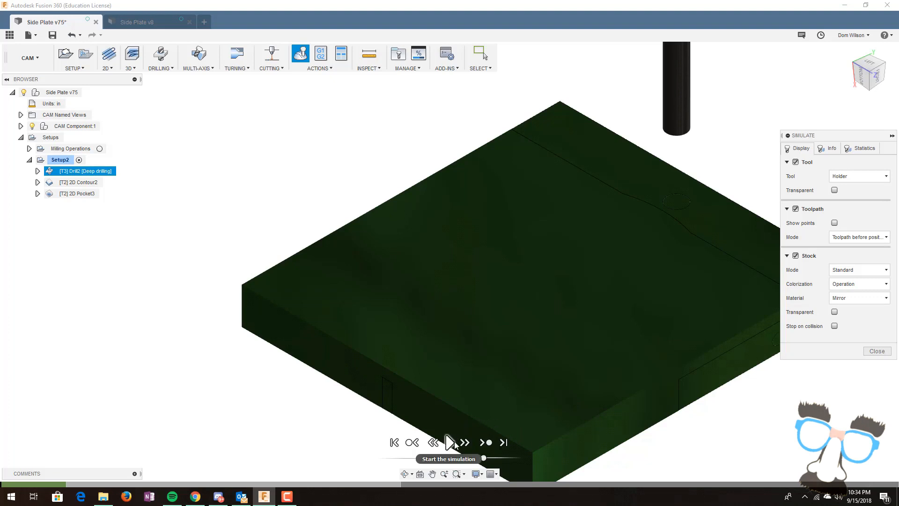
# Step: Play the machining simulation through the pocketing, pause it, and exit
pyautogui.click(448, 443)
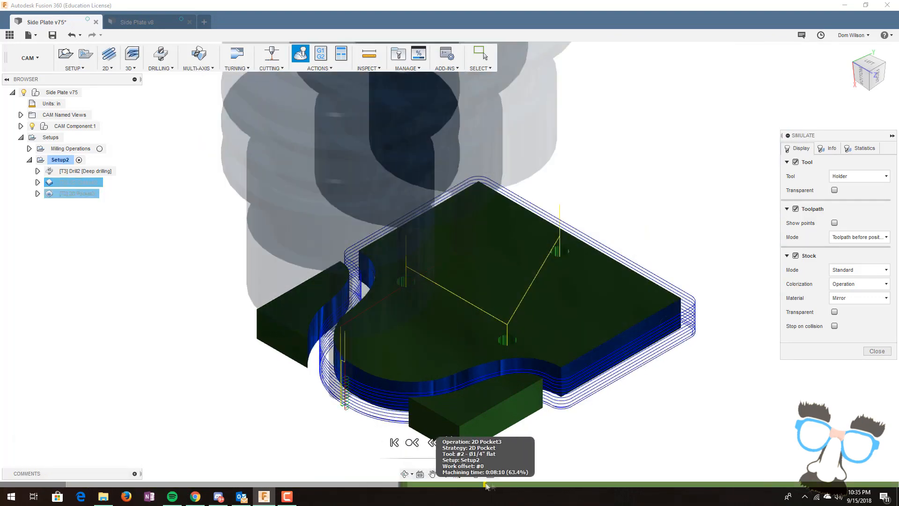
pyautogui.click(449, 442)
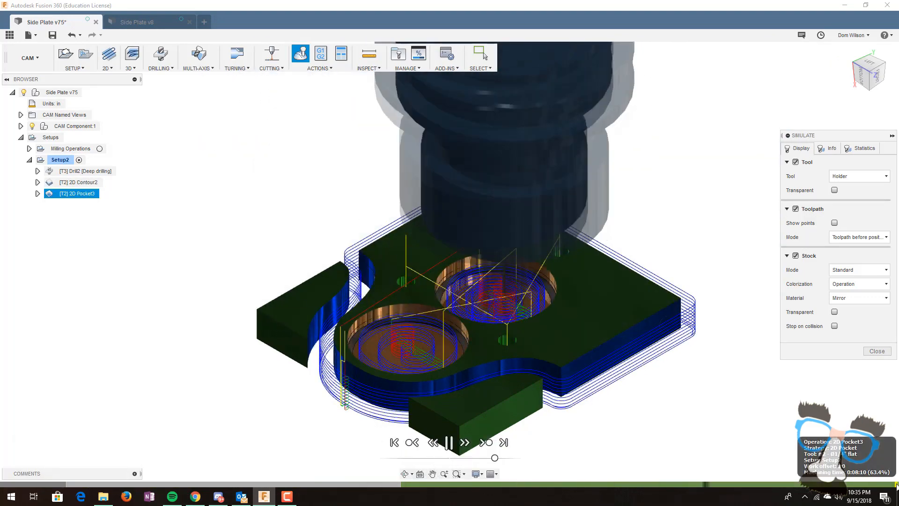
pyautogui.click(449, 442)
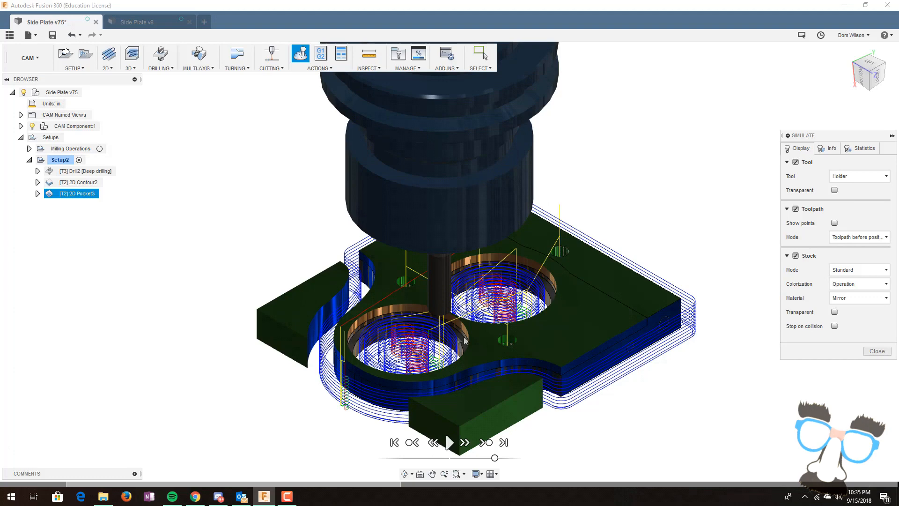
pyautogui.moveTo(603, 215)
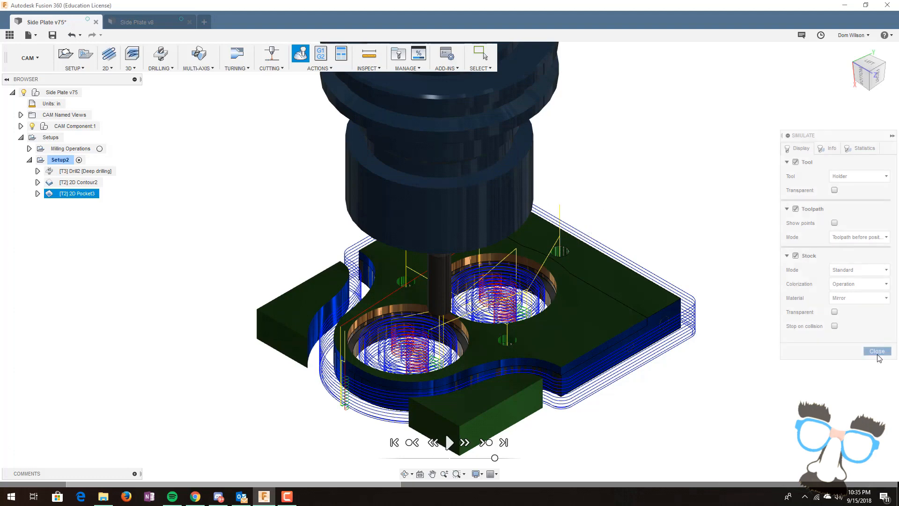
pyautogui.click(876, 351)
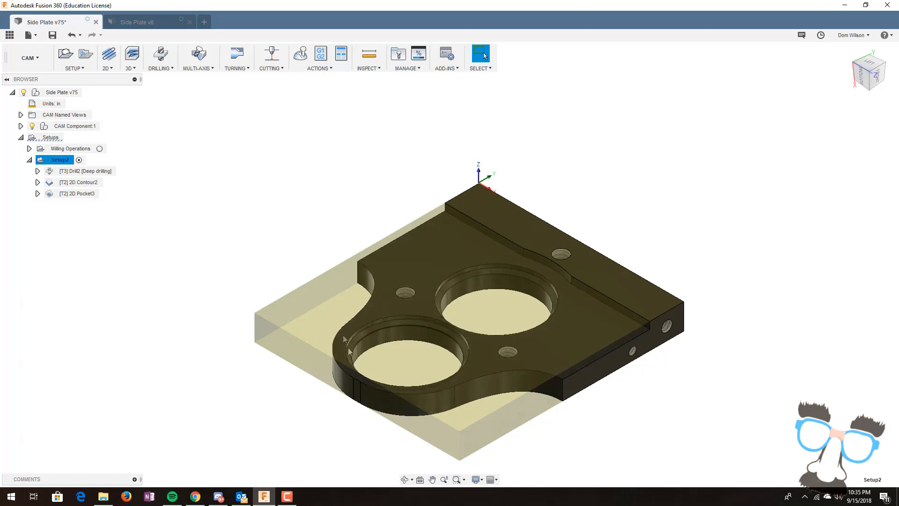
# Step: Bring up Post Process for Setup2 and select the output folder path
pyautogui.click(320, 54)
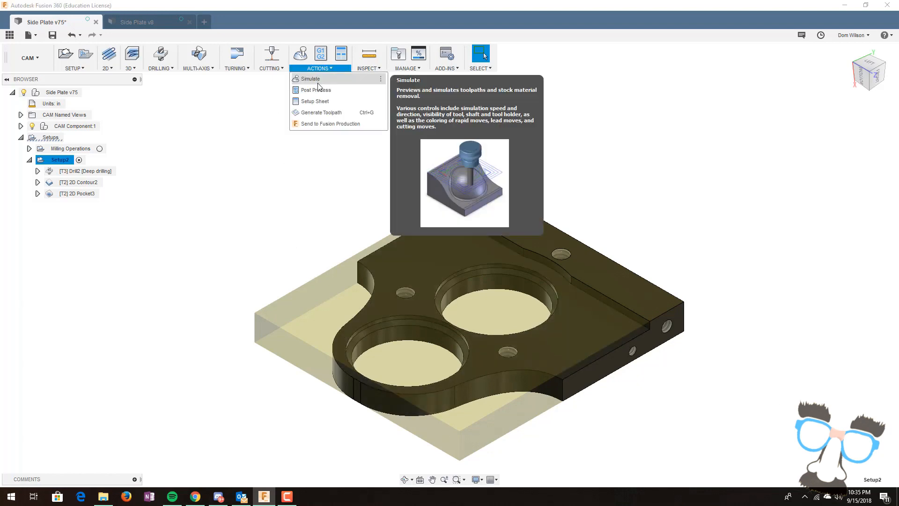
pyautogui.click(316, 89)
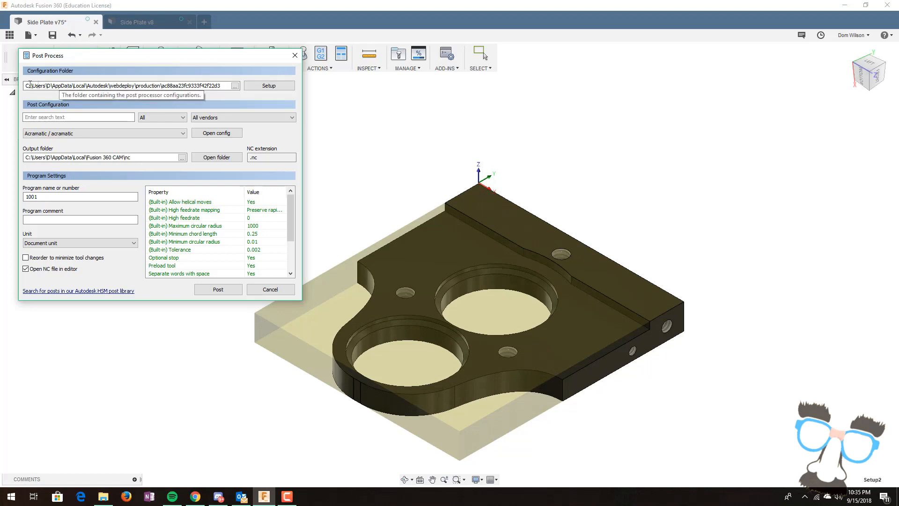
pyautogui.moveTo(120, 157)
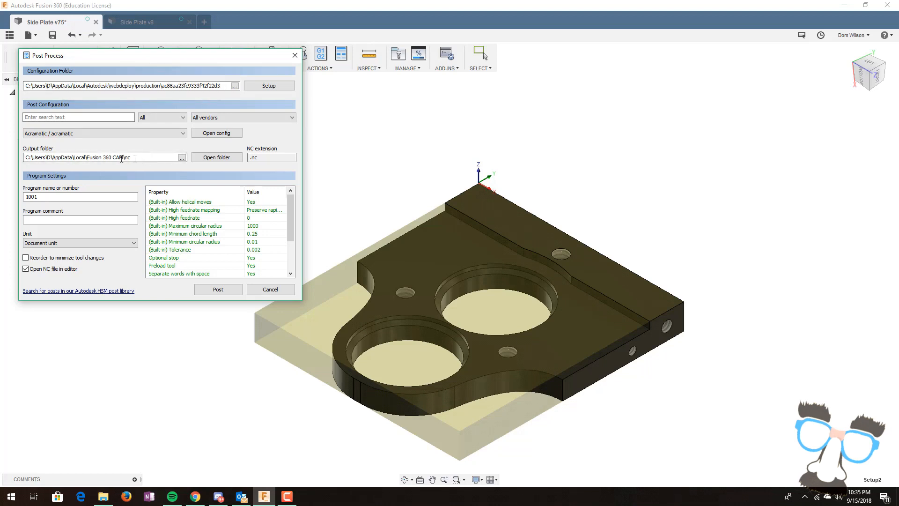
pyautogui.tripleClick(80, 196)
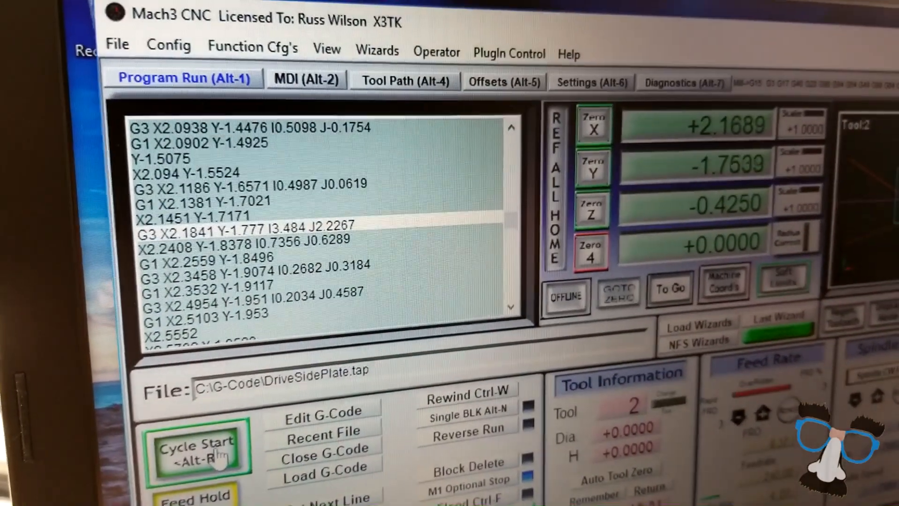
# Step: Cycle Start the loaded DriveSidePlate.tap G-code program in Mach3
pyautogui.click(198, 448)
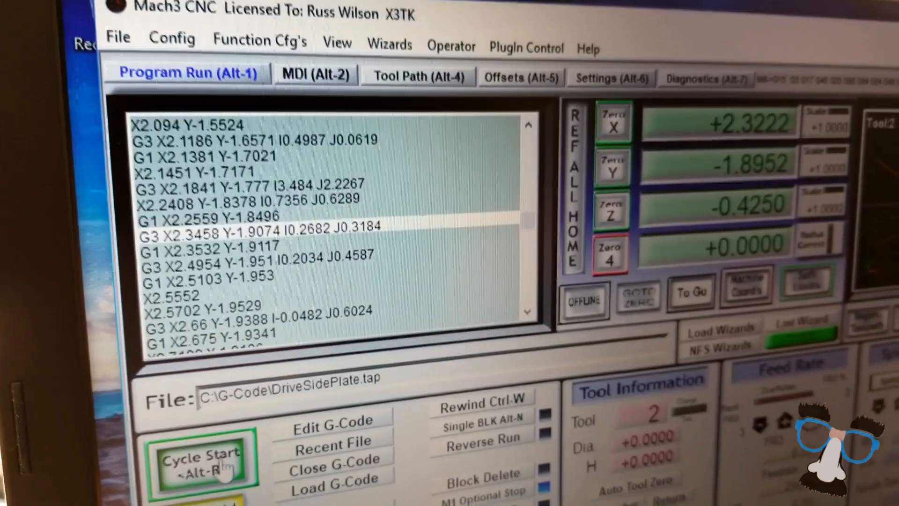